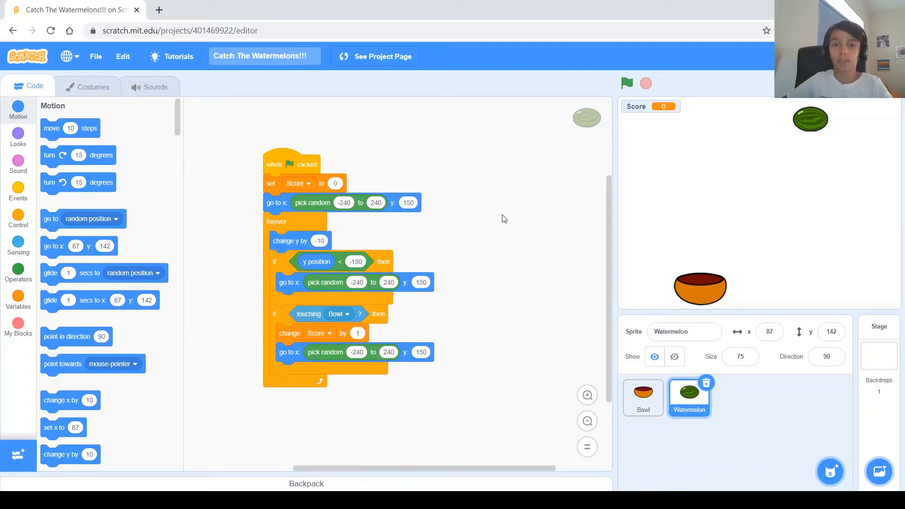
pyautogui.moveTo(485, 277)
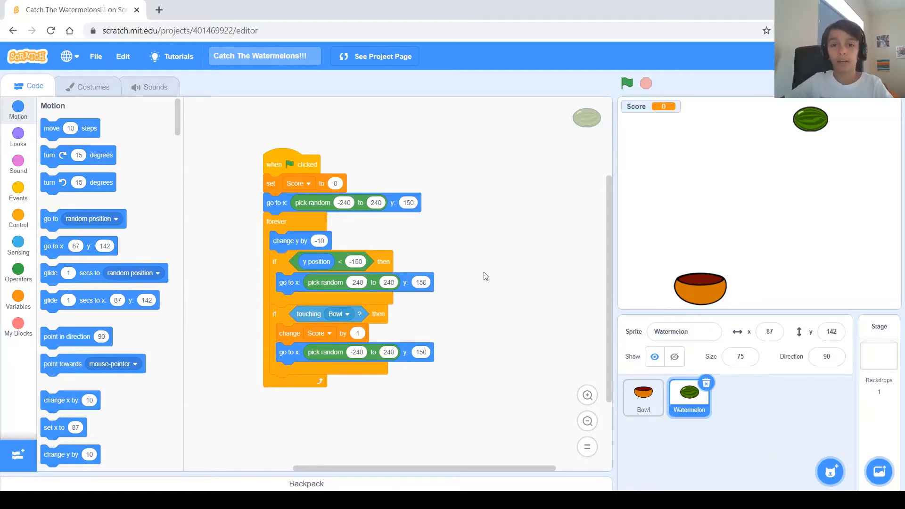
pyautogui.moveTo(417, 247)
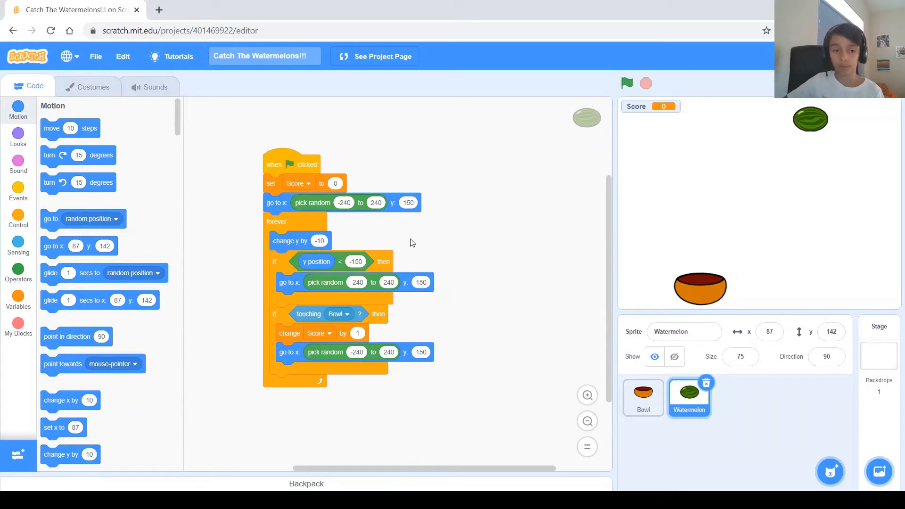
pyautogui.moveTo(414, 319)
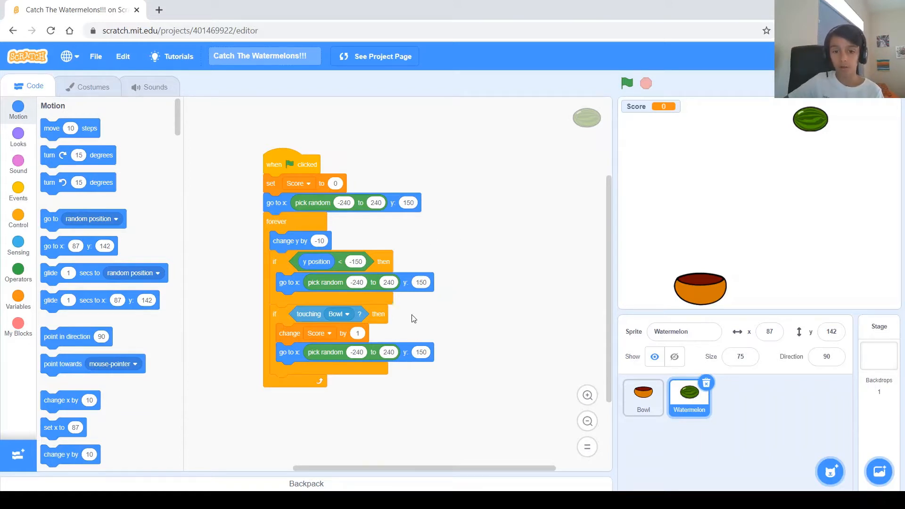
pyautogui.moveTo(685, 215)
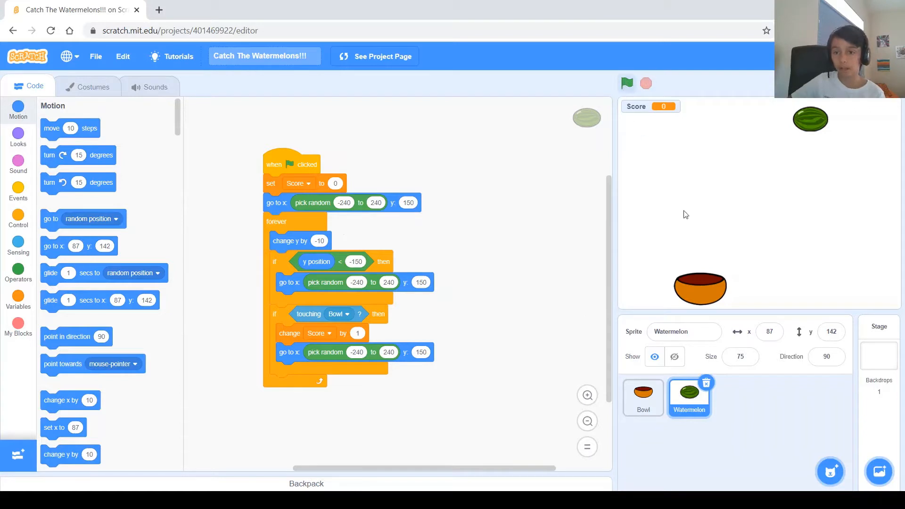
# Step: Run the game with the green flag, catch watermelons to reach score 4, then stop it
pyautogui.click(626, 84)
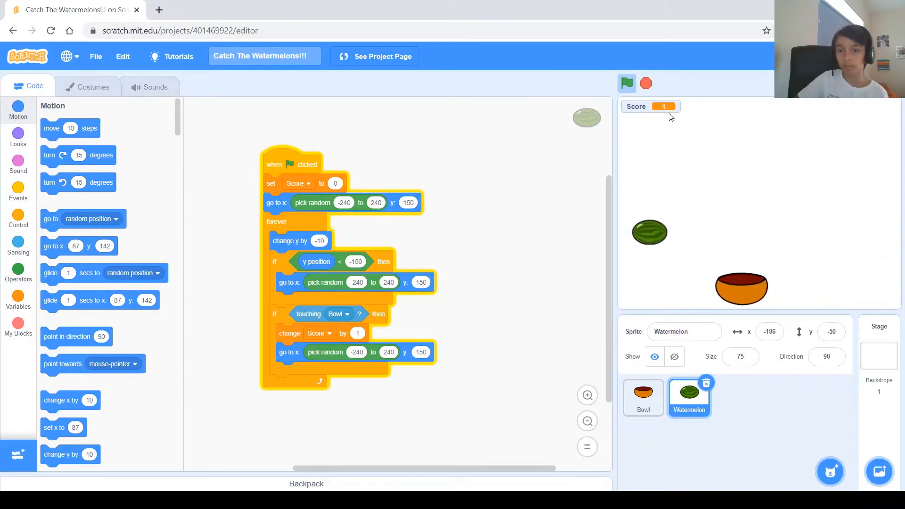
pyautogui.click(626, 83)
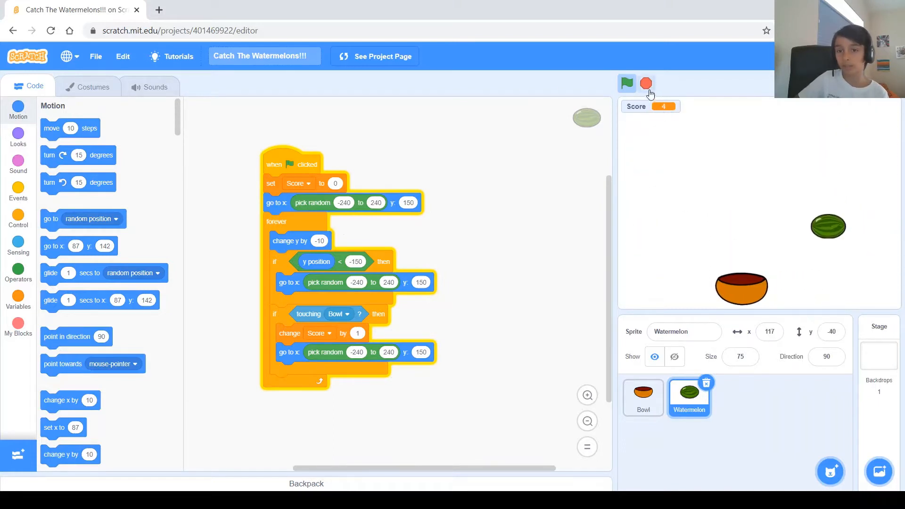
pyautogui.click(627, 84)
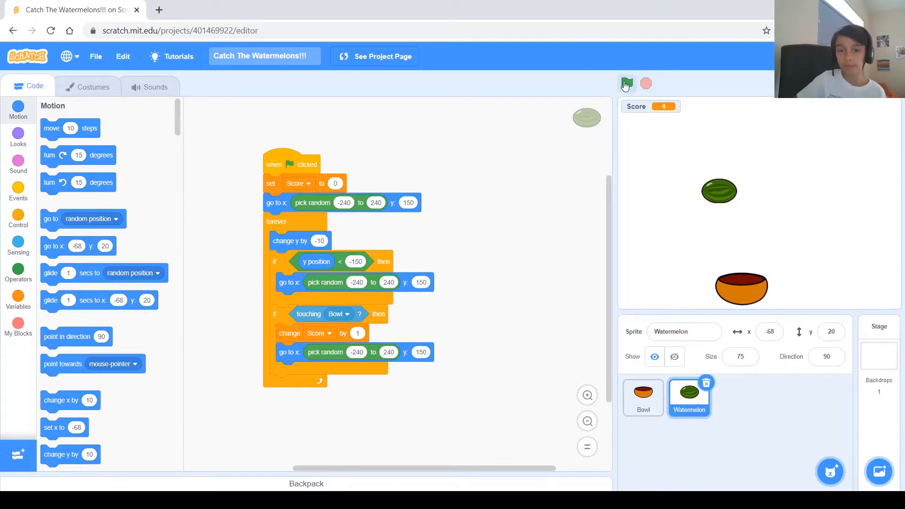
# Step: Restart the game with the green flag so the score resets to 0
pyautogui.click(626, 84)
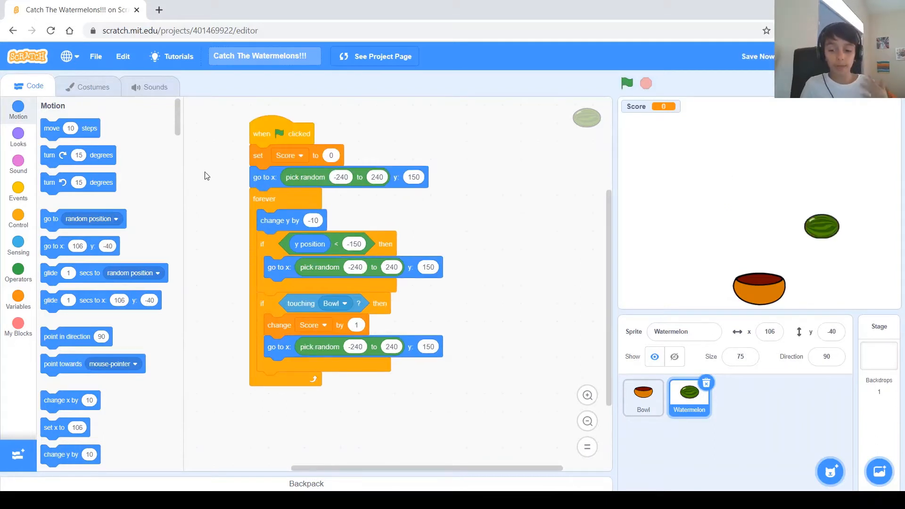
pyautogui.moveTo(282, 171)
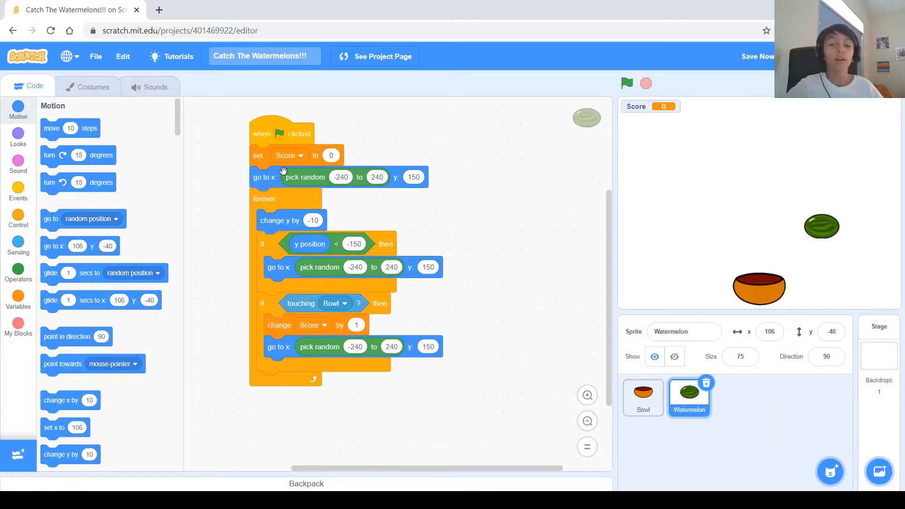
pyautogui.moveTo(261, 130)
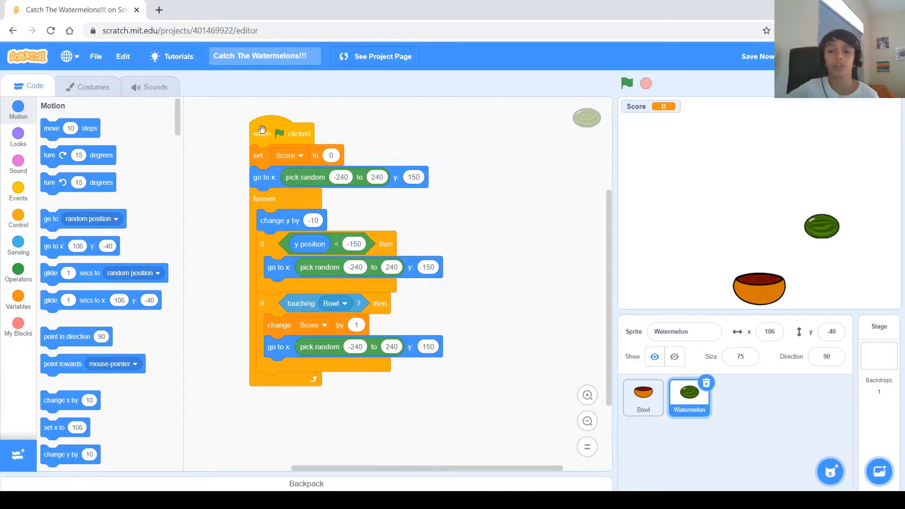
pyautogui.moveTo(452, 191)
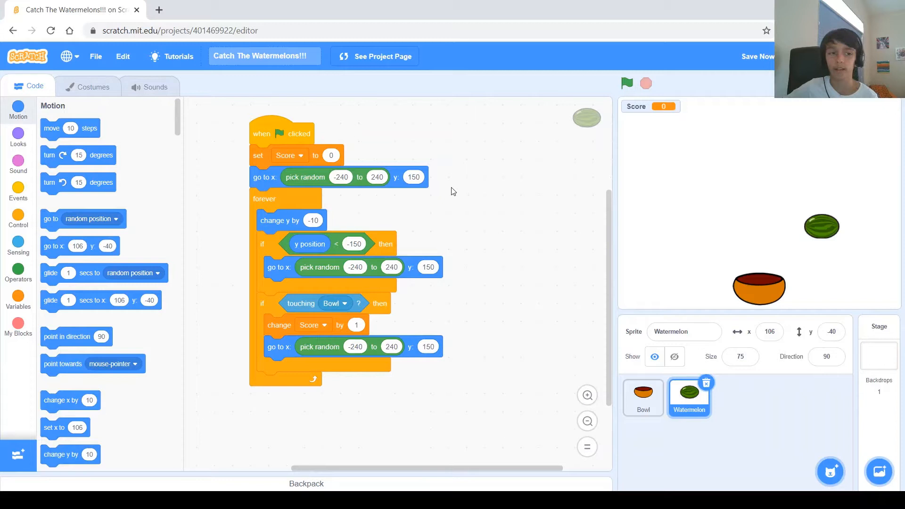
pyautogui.moveTo(481, 220)
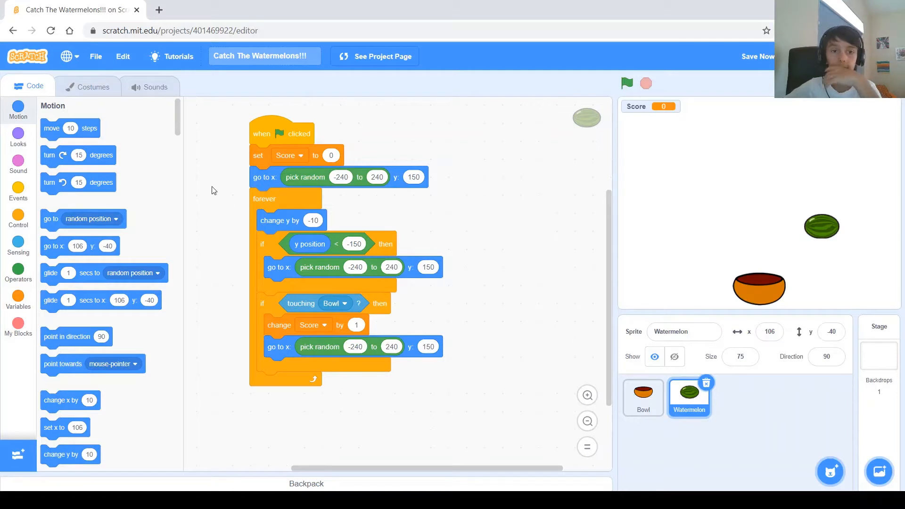
pyautogui.moveTo(144, 127)
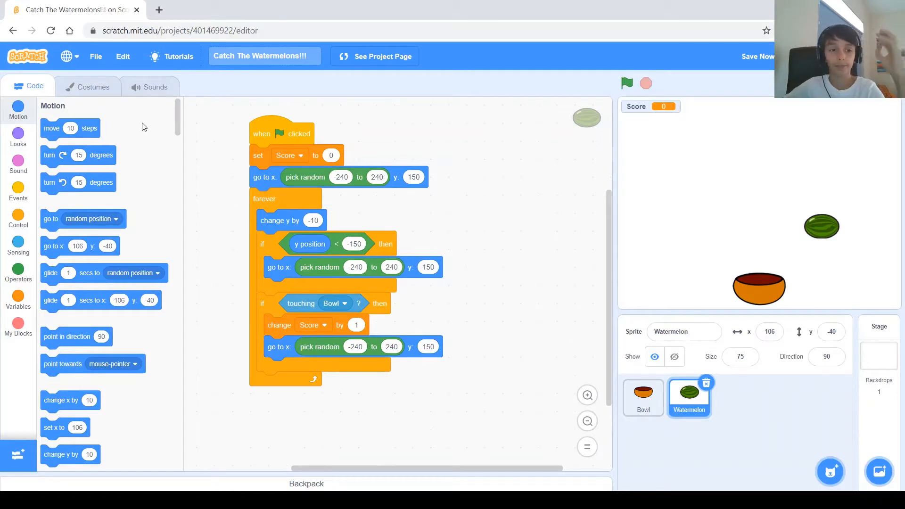
pyautogui.moveTo(92, 87)
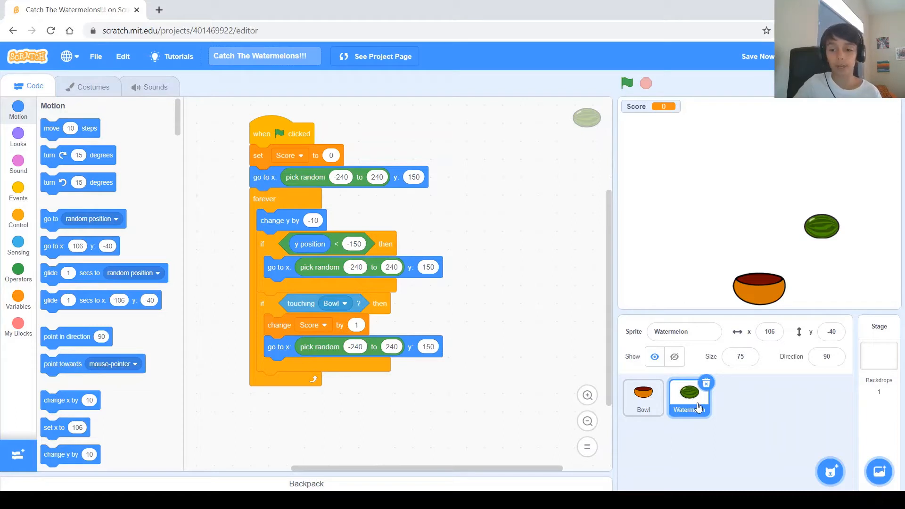
pyautogui.moveTo(807, 403)
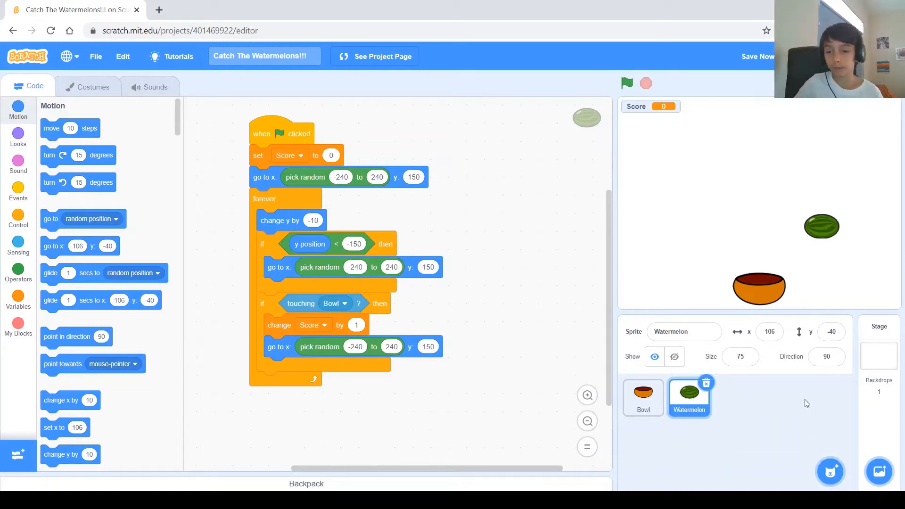
pyautogui.moveTo(697, 391)
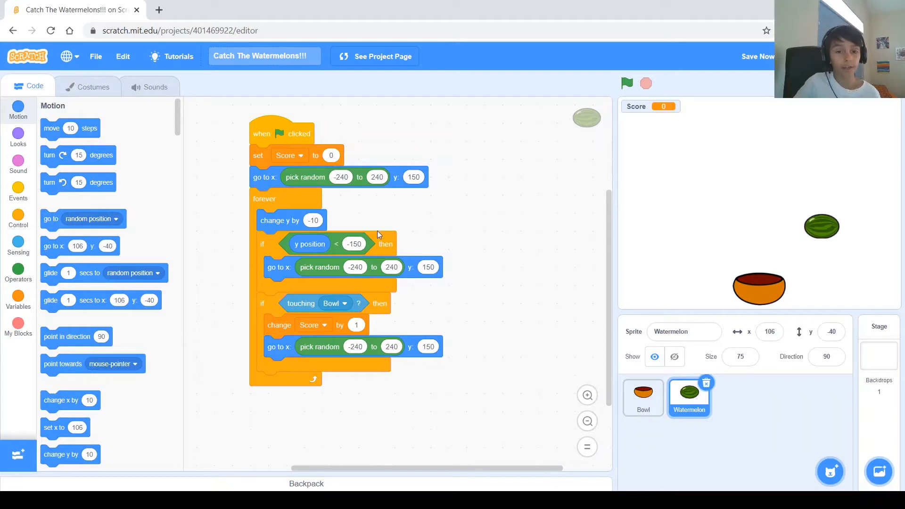
pyautogui.moveTo(91, 91)
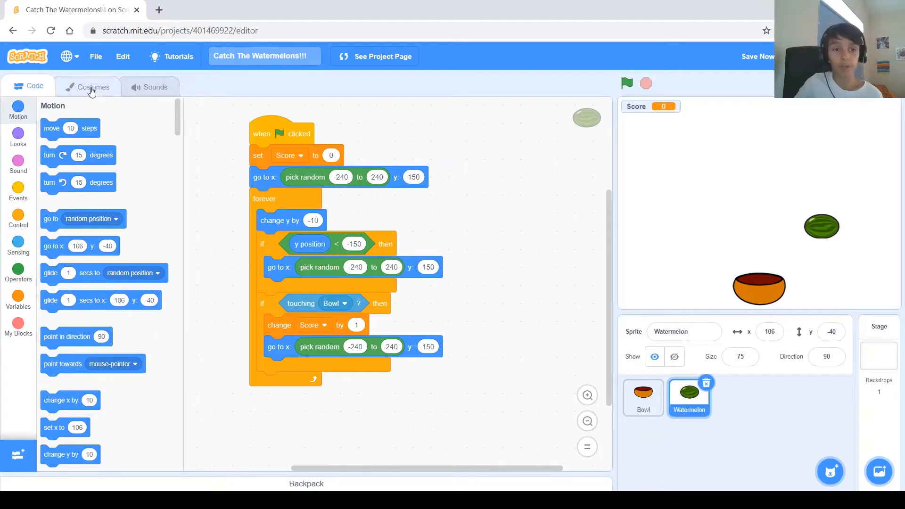
# Step: Delete watermelon-b and watermelon-c, leaving only the watermelon-a costume
pyautogui.click(93, 87)
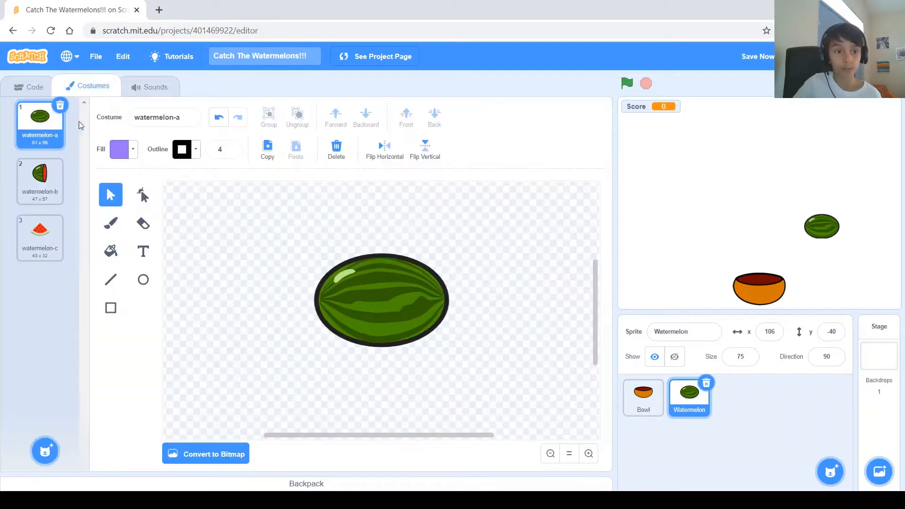
pyautogui.click(40, 236)
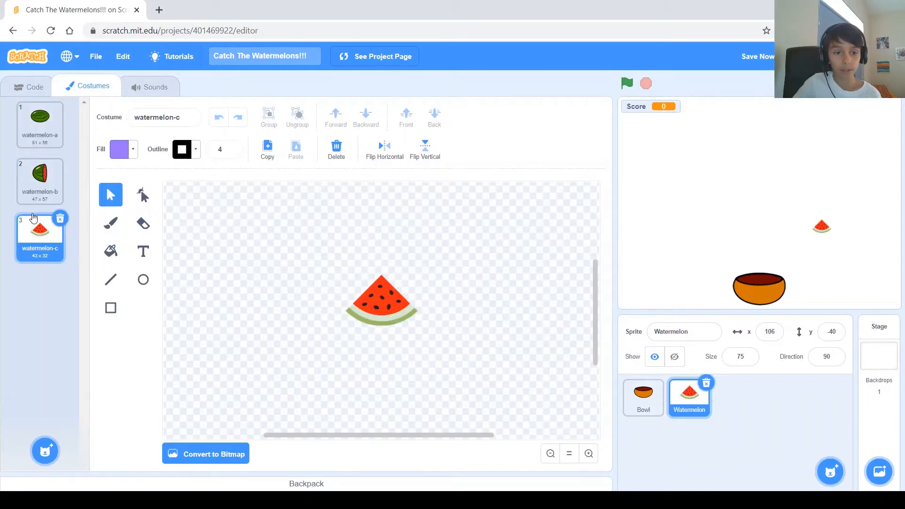
pyautogui.click(40, 181)
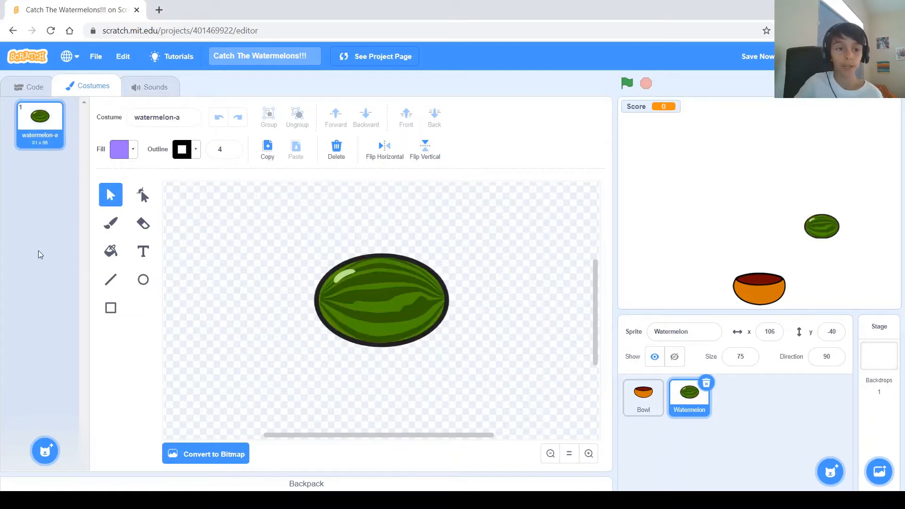
pyautogui.moveTo(45, 411)
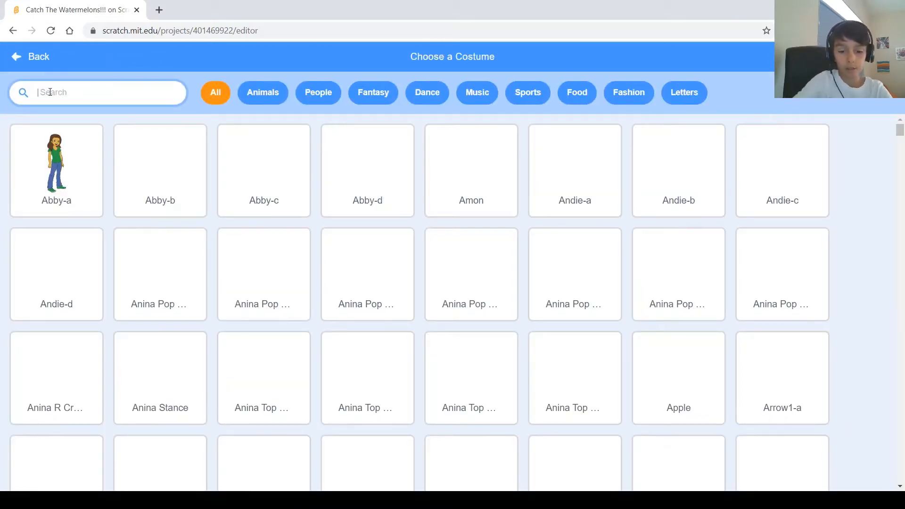
# Step: Add Apple, Bananas, Orange and Strawberry costumes from the library by searching 'fruit'
pyautogui.write('fruit')
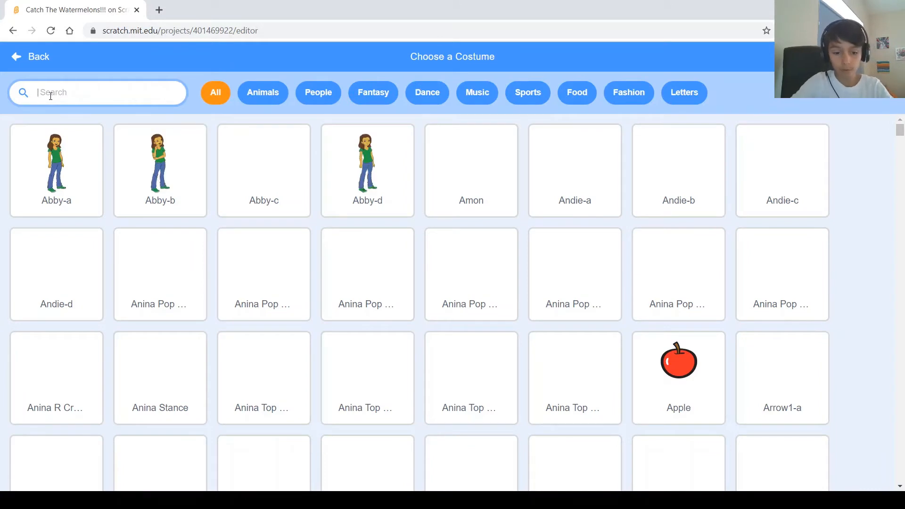
pyautogui.write('fruit')
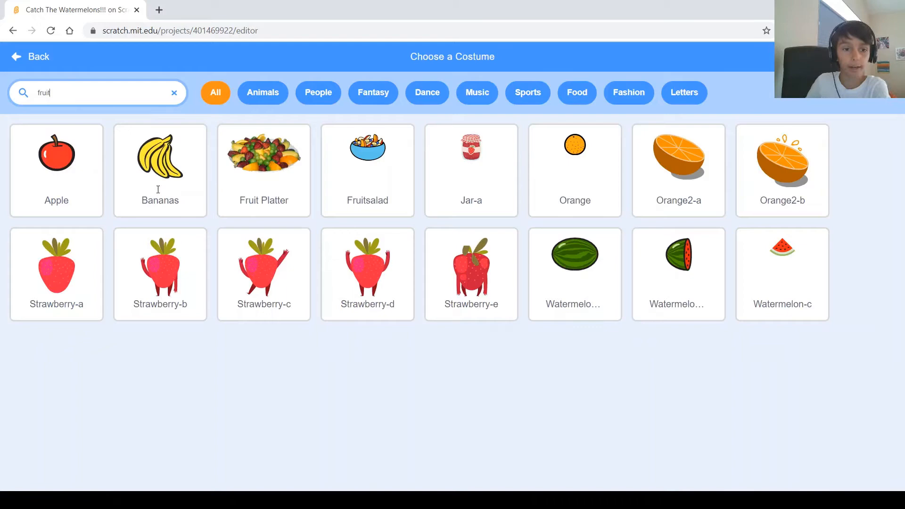
pyautogui.click(160, 168)
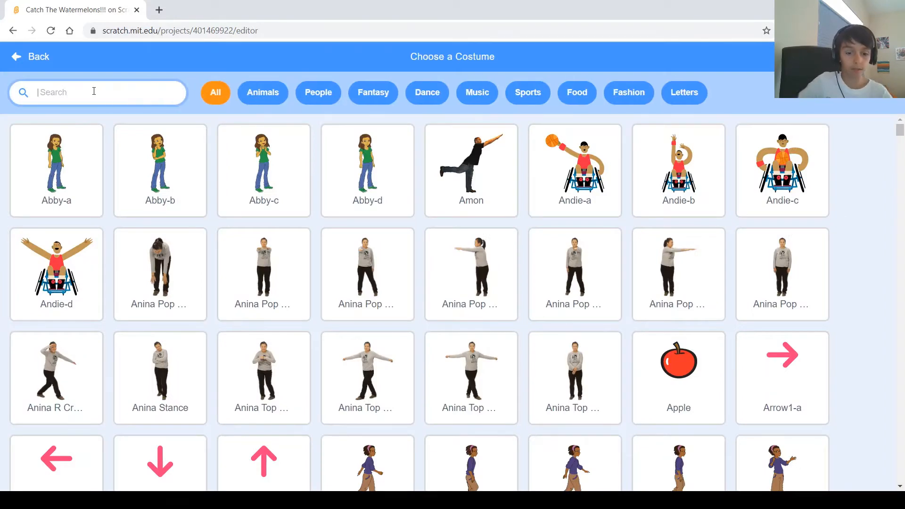
pyautogui.write('fruit')
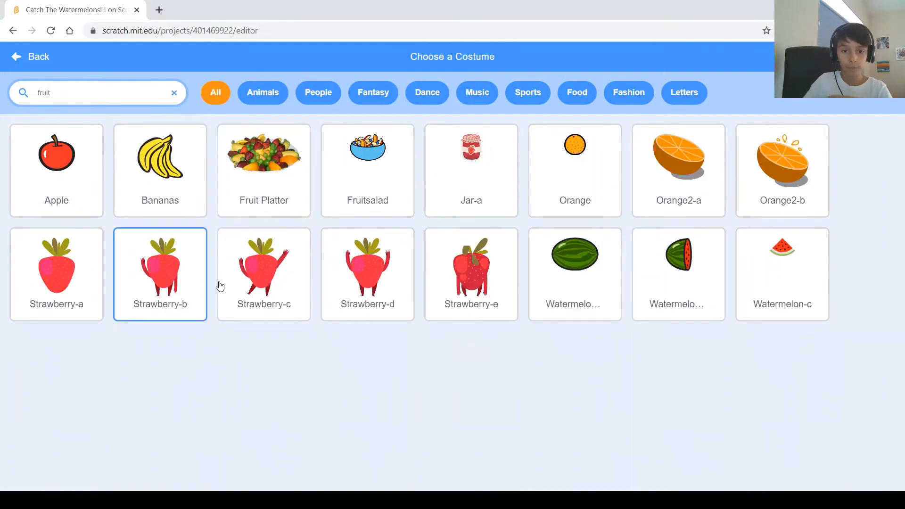
pyautogui.click(574, 153)
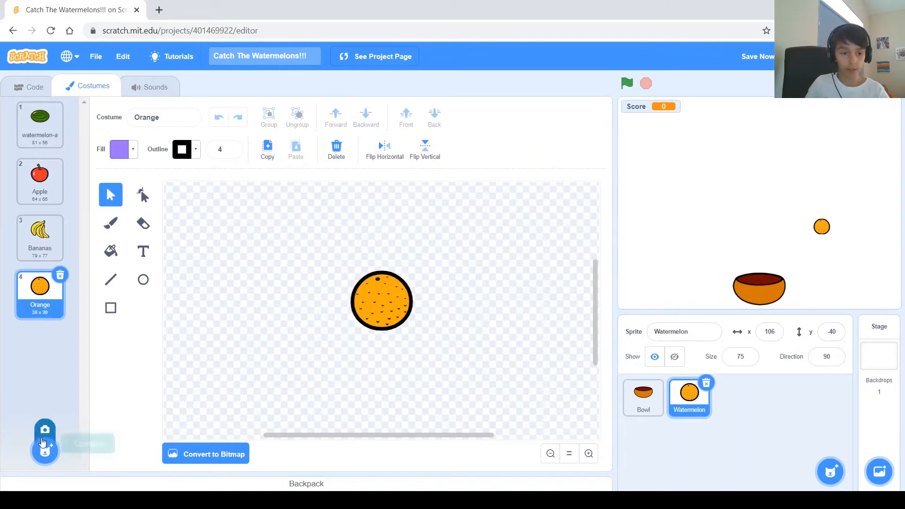
pyautogui.click(45, 435)
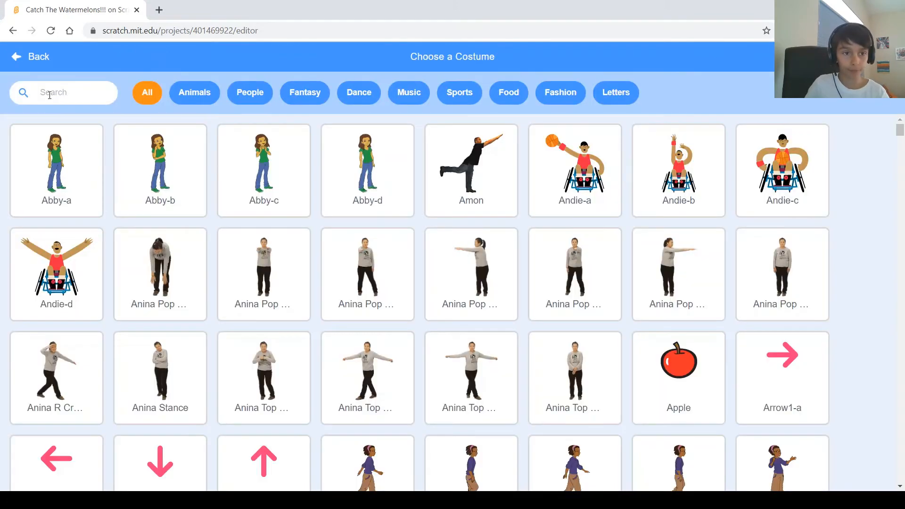
pyautogui.write('fruit')
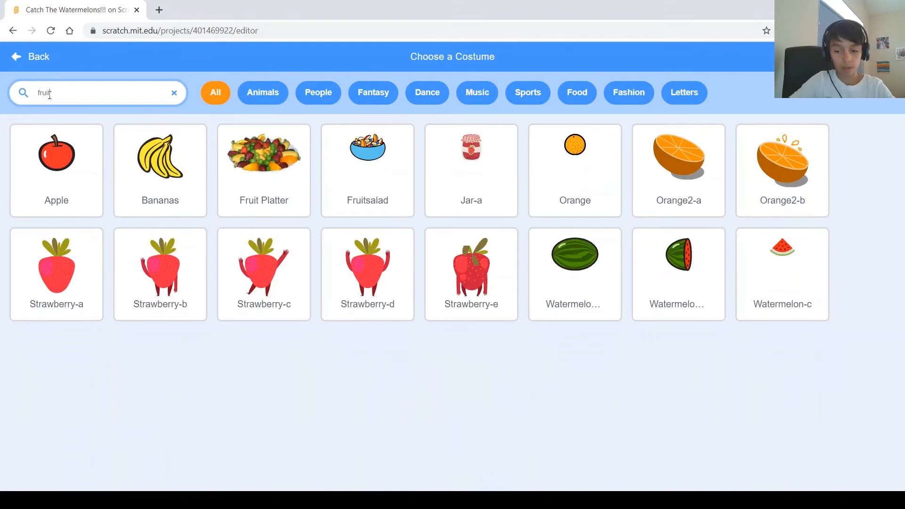
pyautogui.click(56, 266)
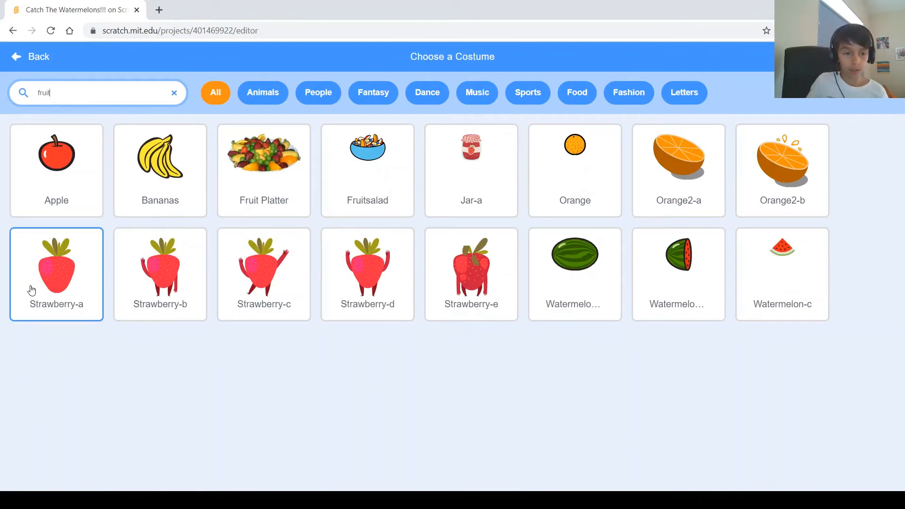
pyautogui.click(56, 269)
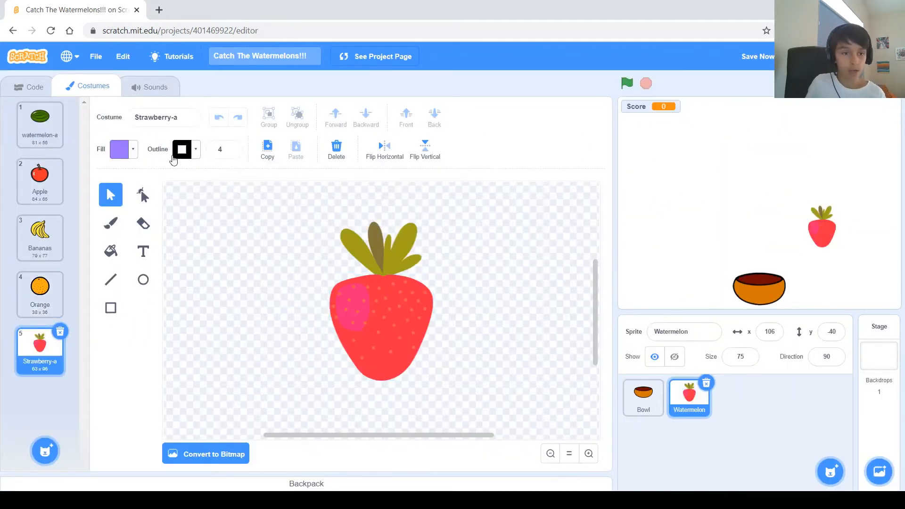
# Step: Preview the Apple, Orange and Bananas costumes, then reselect watermelon-a
pyautogui.click(39, 181)
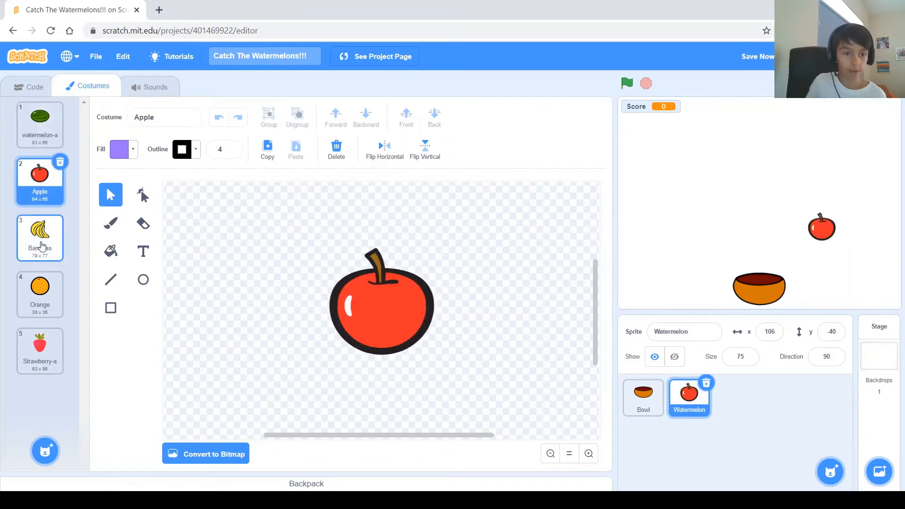
pyautogui.click(40, 291)
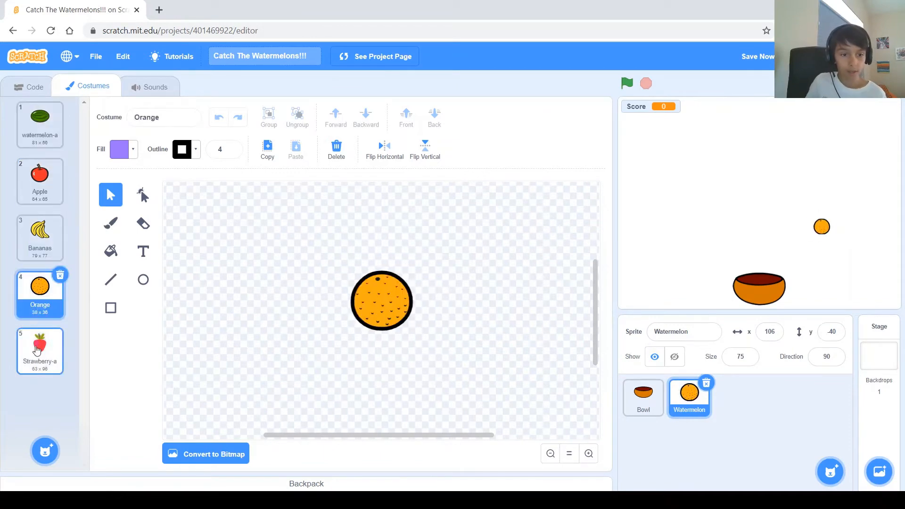
pyautogui.click(39, 234)
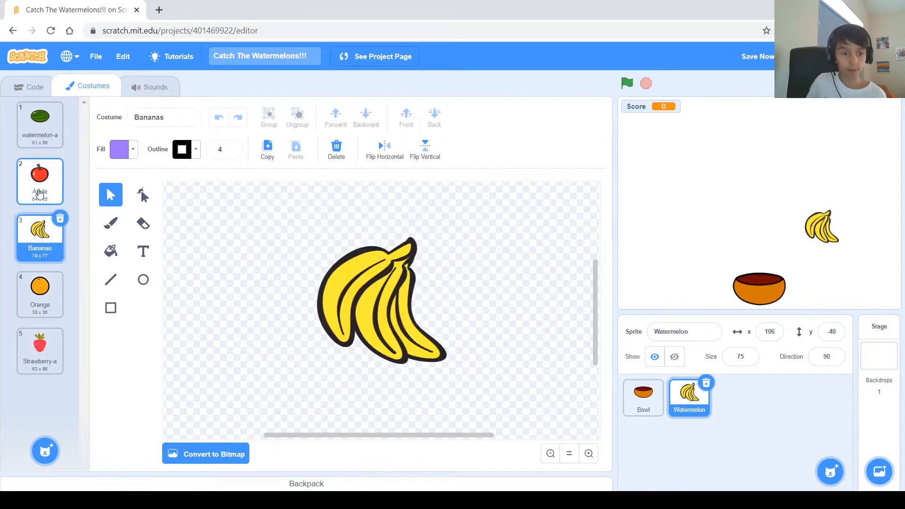
pyautogui.click(40, 119)
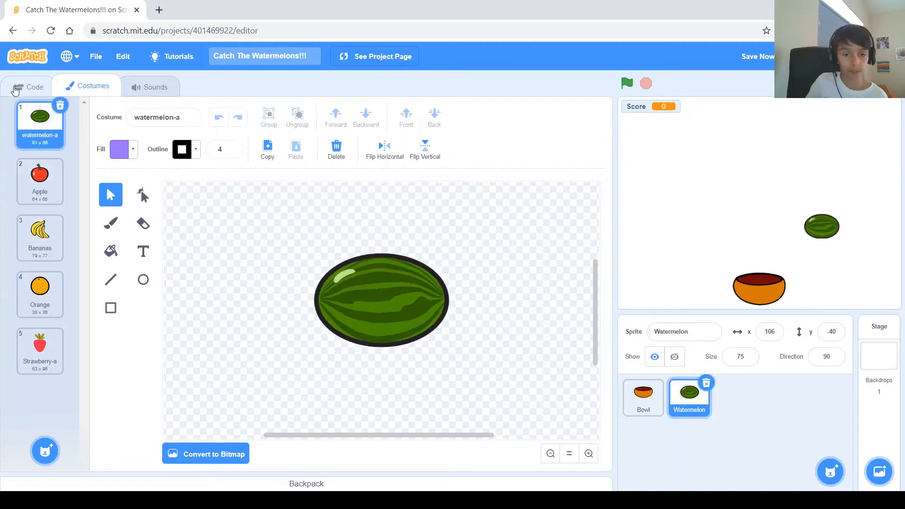
# Step: Return to the Watermelon sprite's Code view and look over its existing script
pyautogui.click(35, 86)
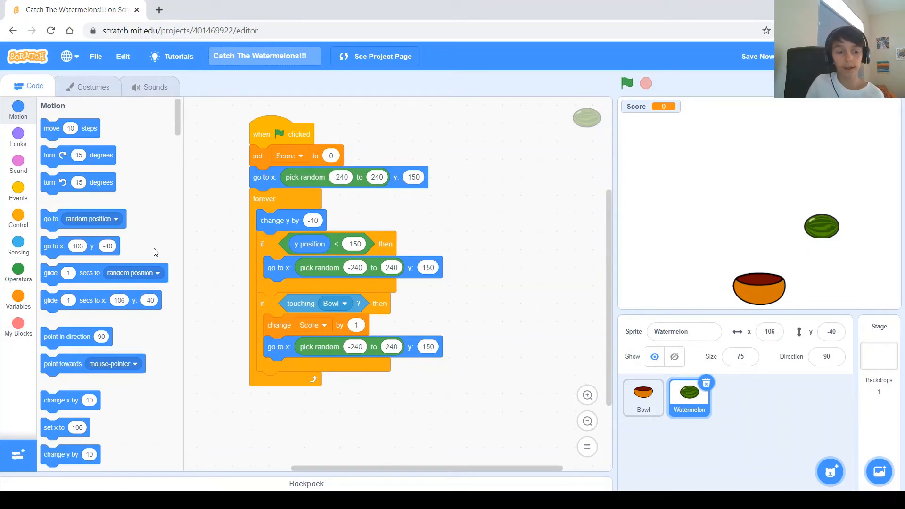
pyautogui.moveTo(137, 249)
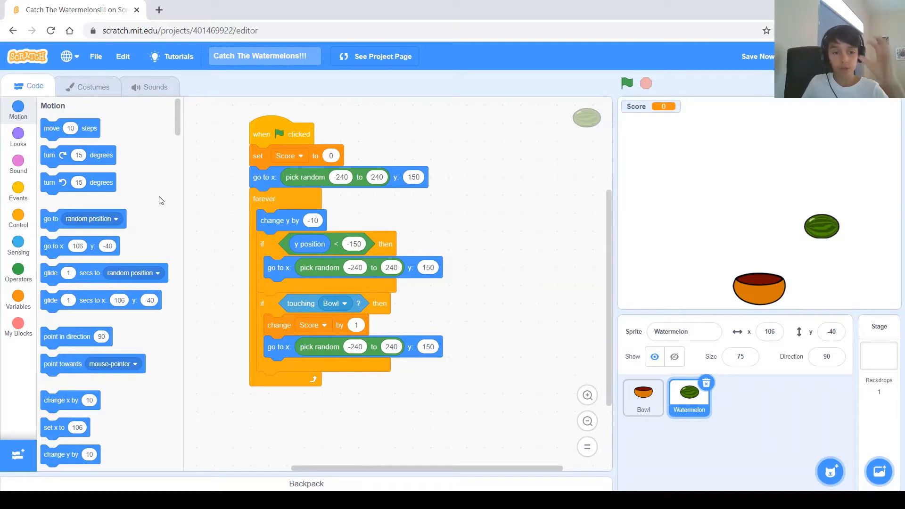
pyautogui.moveTo(71, 210)
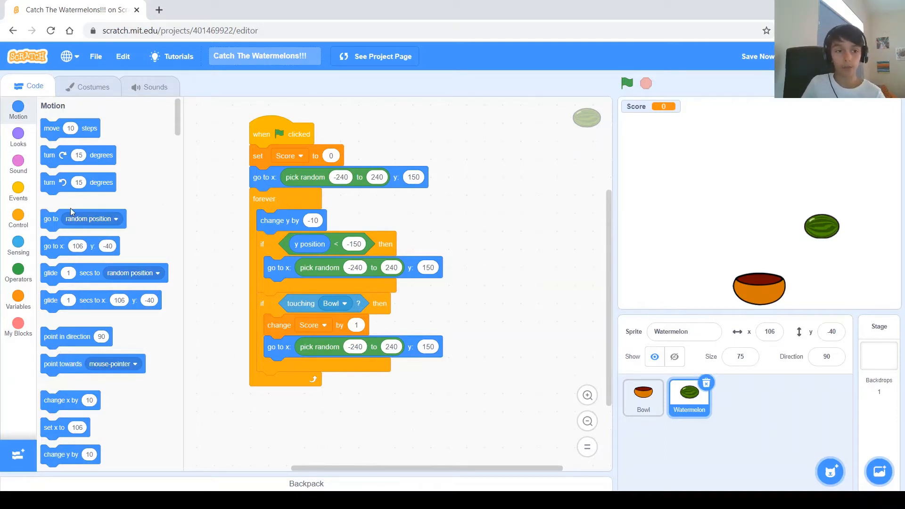
pyautogui.moveTo(86, 204)
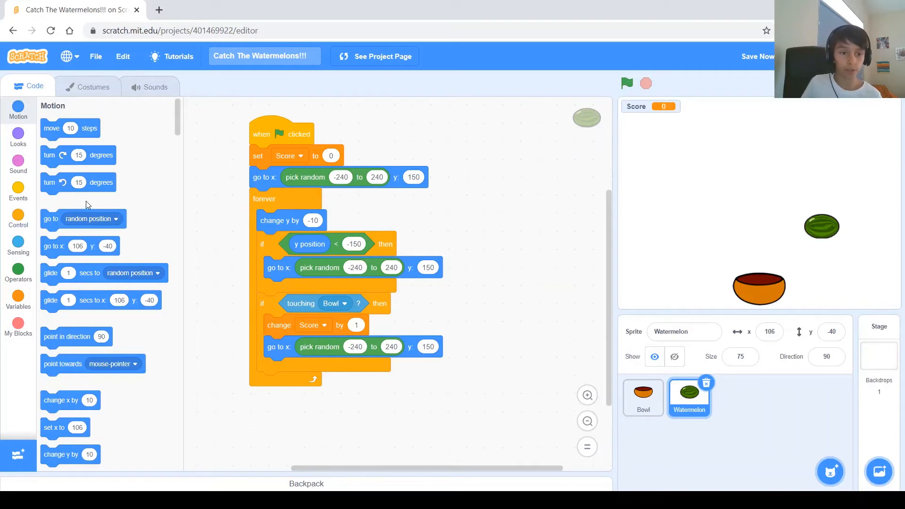
pyautogui.scroll(-3)
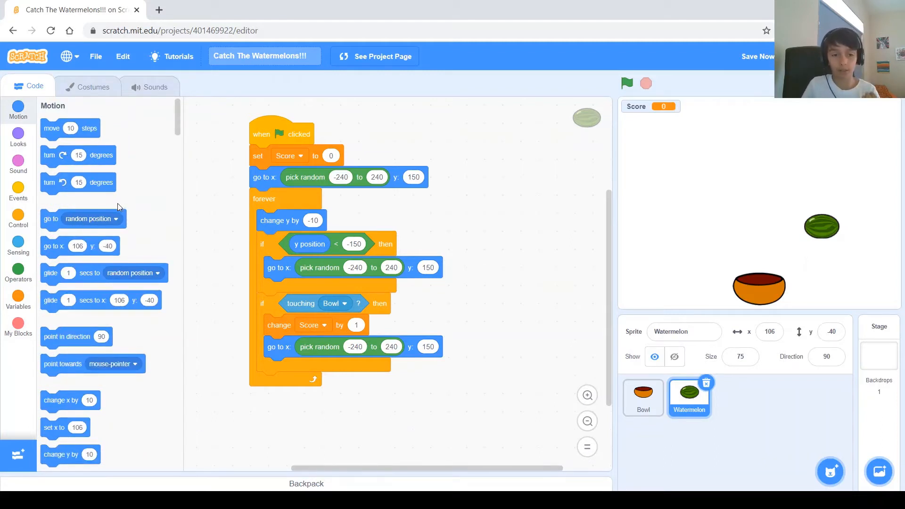
# Step: Add a switch-costume block after the random starting 'go to x: y:' block
pyautogui.scroll(-3)
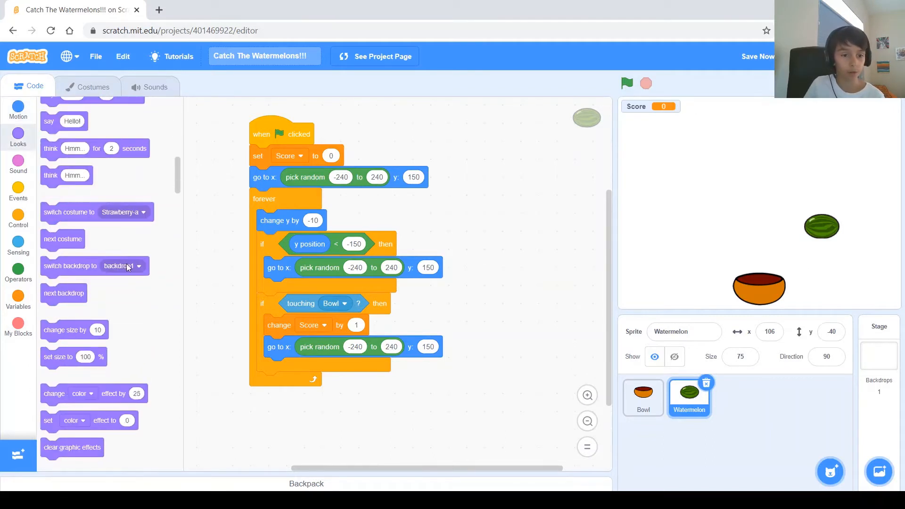
pyautogui.moveTo(71, 221)
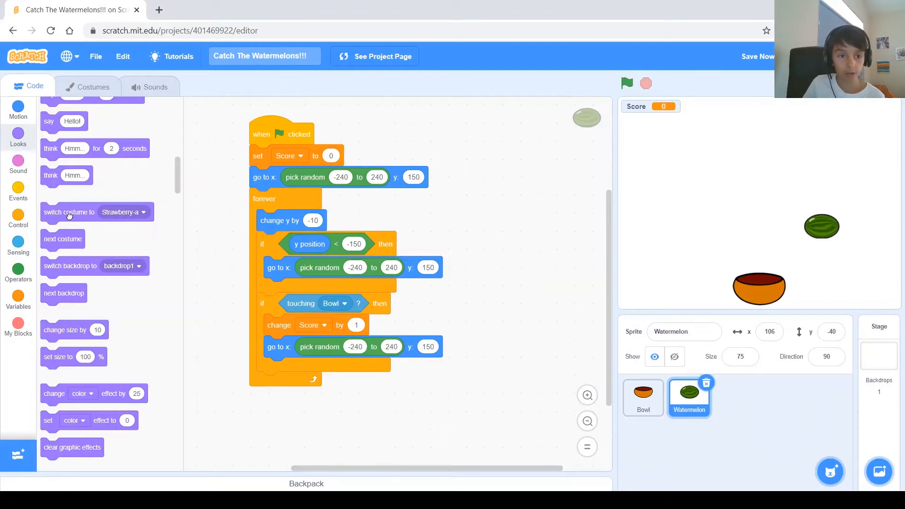
pyautogui.moveTo(68, 212); pyautogui.dragTo(471, 219)
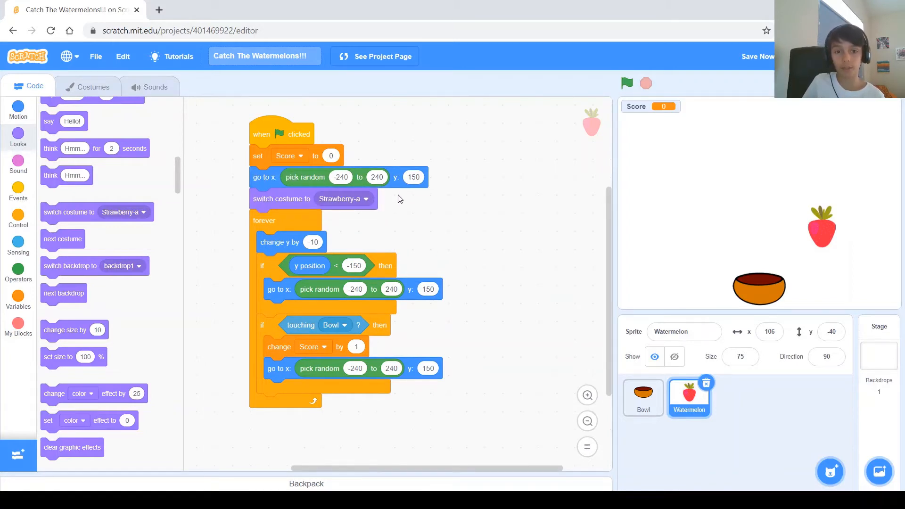
pyautogui.moveTo(393, 186)
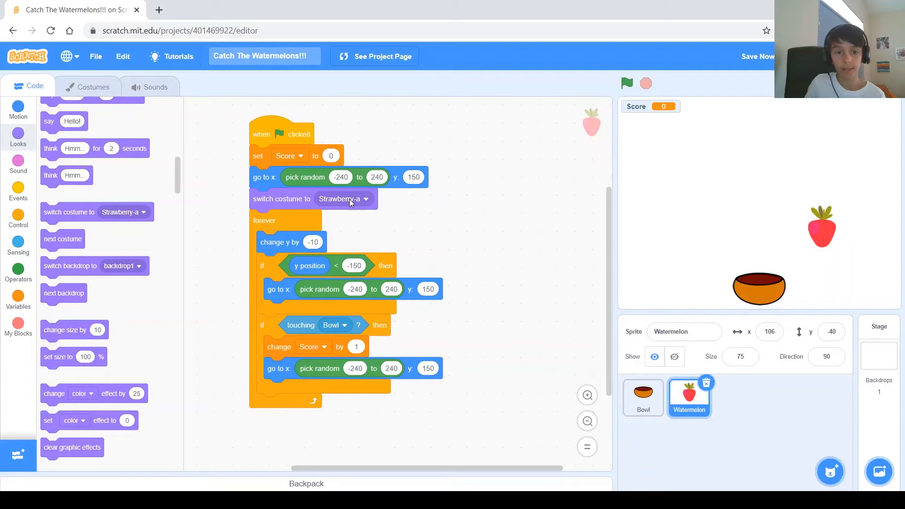
pyautogui.moveTo(256, 224)
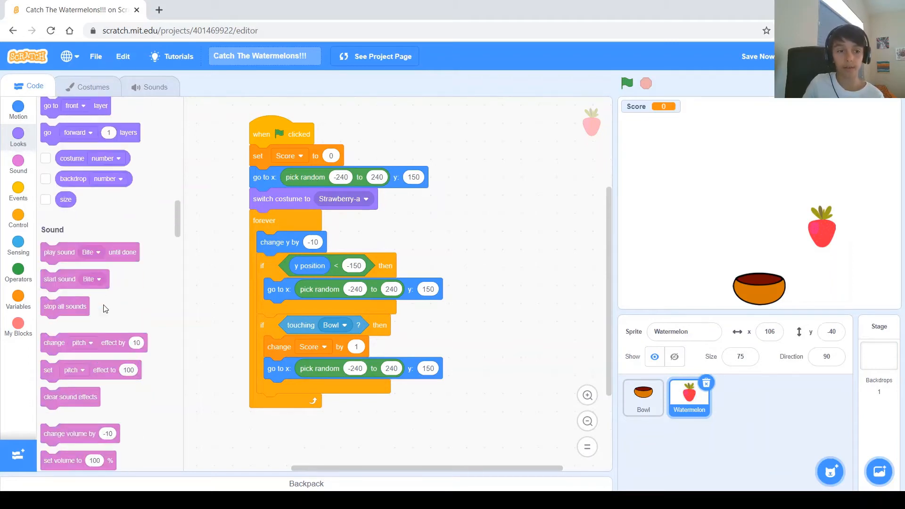
# Step: Make all three switch-costume blocks pick a random costume from 1 to 5, including both if branches
pyautogui.click(18, 271)
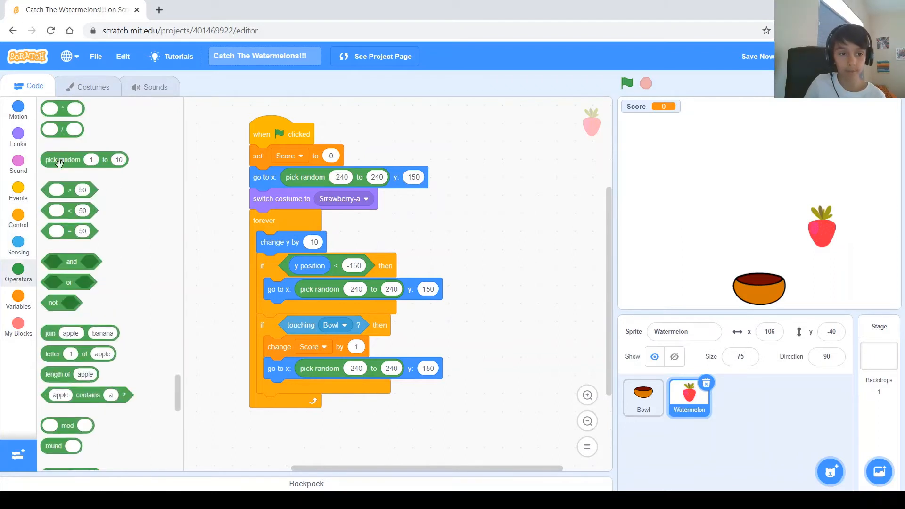
pyautogui.moveTo(84, 160); pyautogui.dragTo(358, 204)
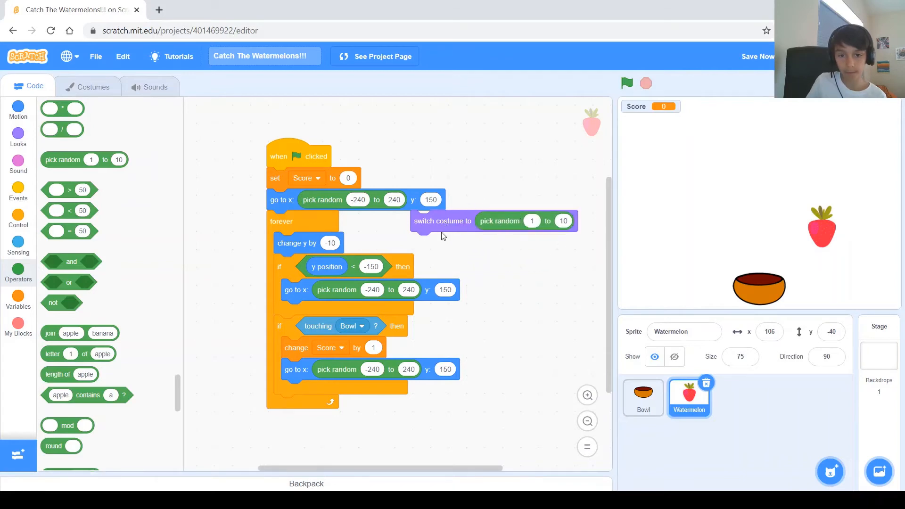
pyautogui.moveTo(442, 221); pyautogui.dragTo(464, 251)
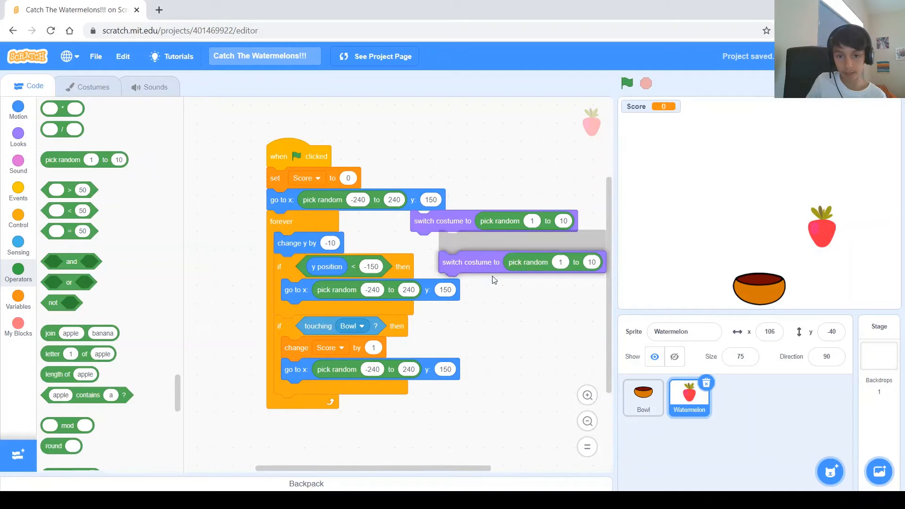
pyautogui.moveTo(471, 262); pyautogui.dragTo(313, 390)
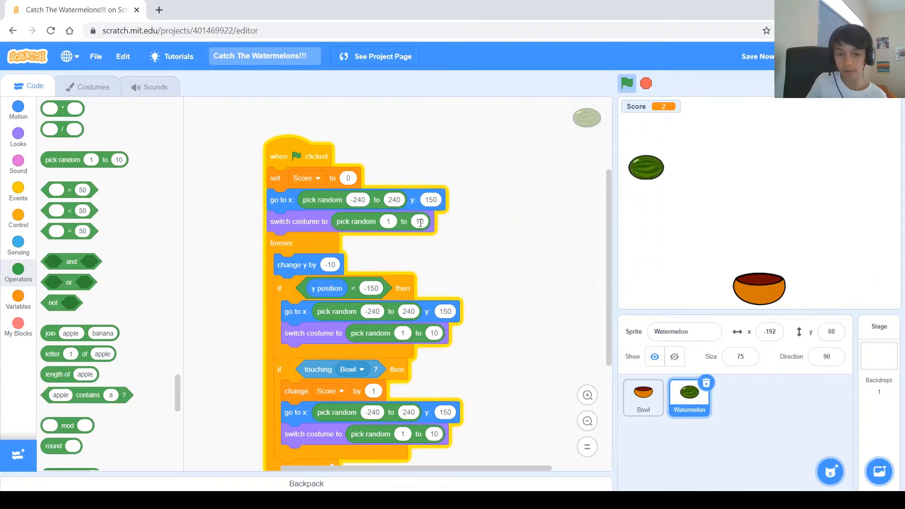
pyautogui.write('5')
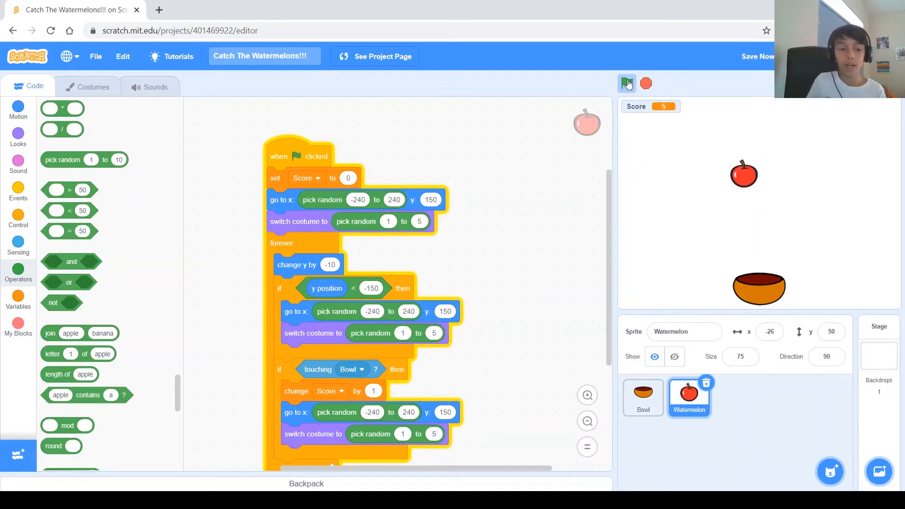
# Step: Run the game twice to test that varied fruit appears
pyautogui.click(626, 84)
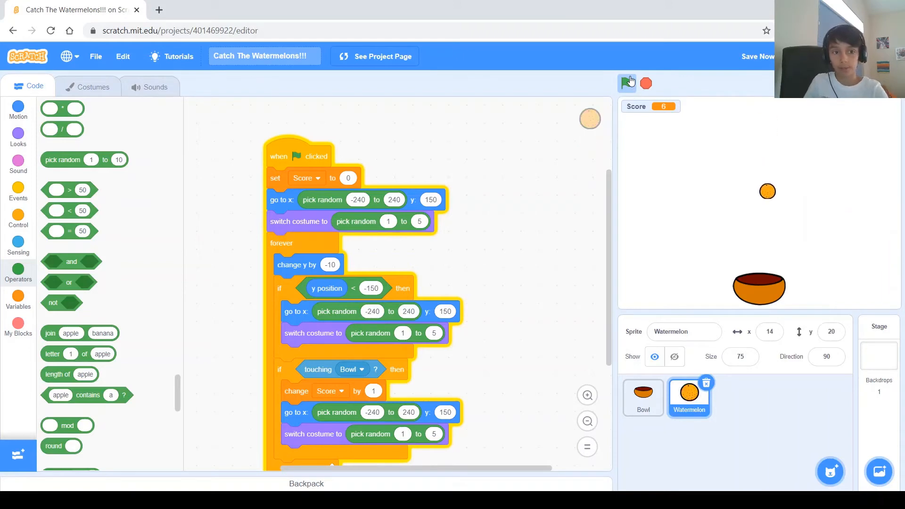
pyautogui.click(626, 83)
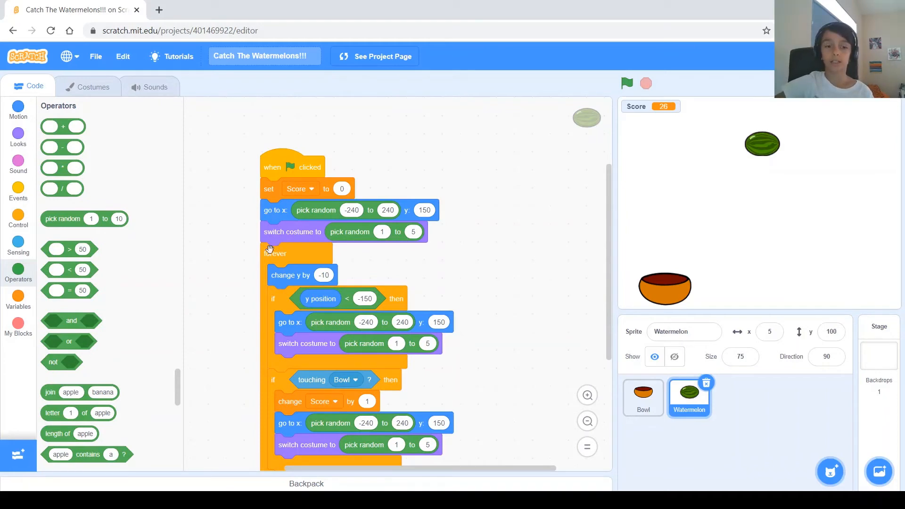
pyautogui.moveTo(281, 457)
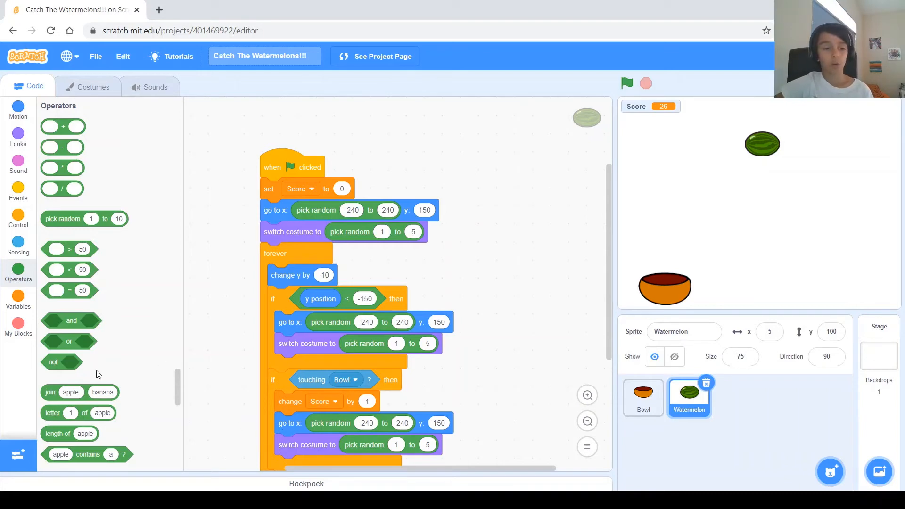
pyautogui.moveTo(6, 331)
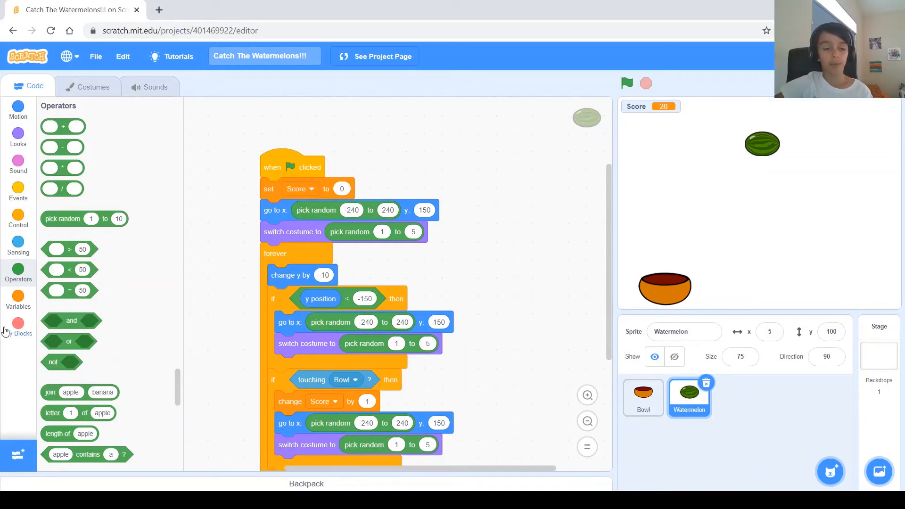
# Step: Start Make a Block from the My Blocks category
pyautogui.click(18, 323)
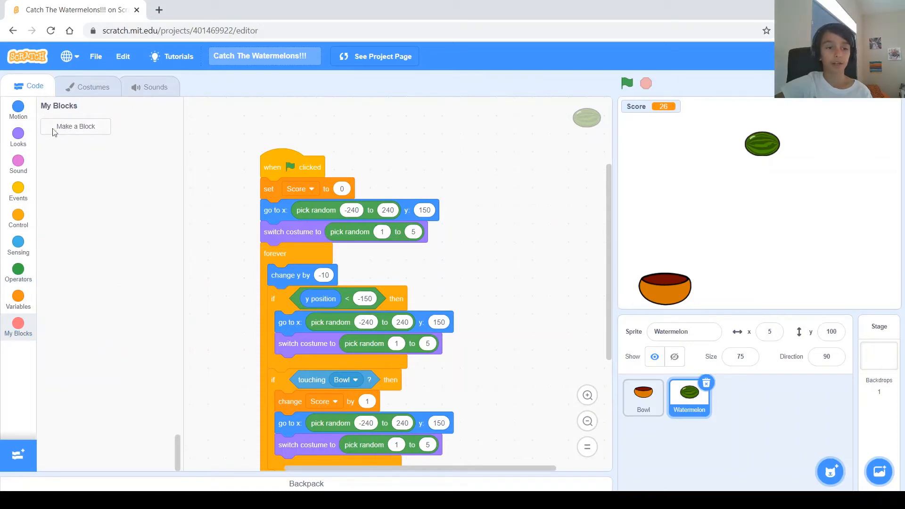
pyautogui.moveTo(71, 132)
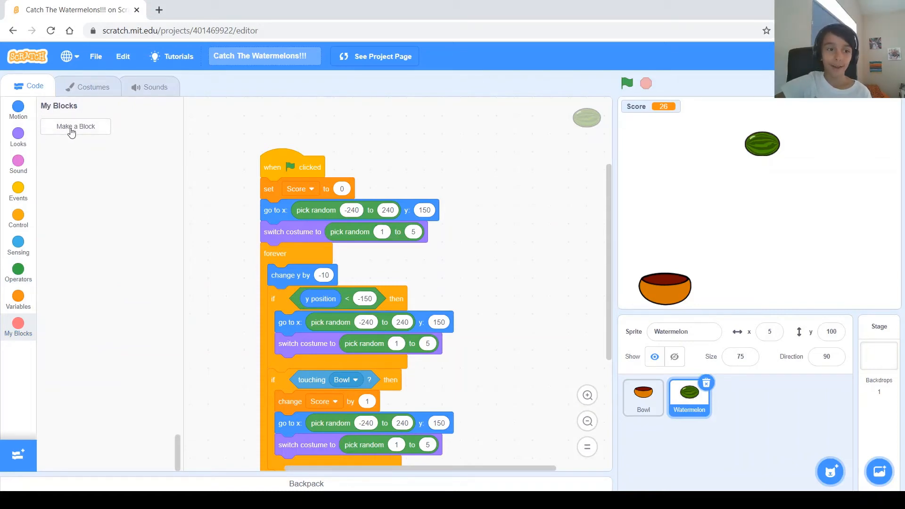
pyautogui.click(75, 126)
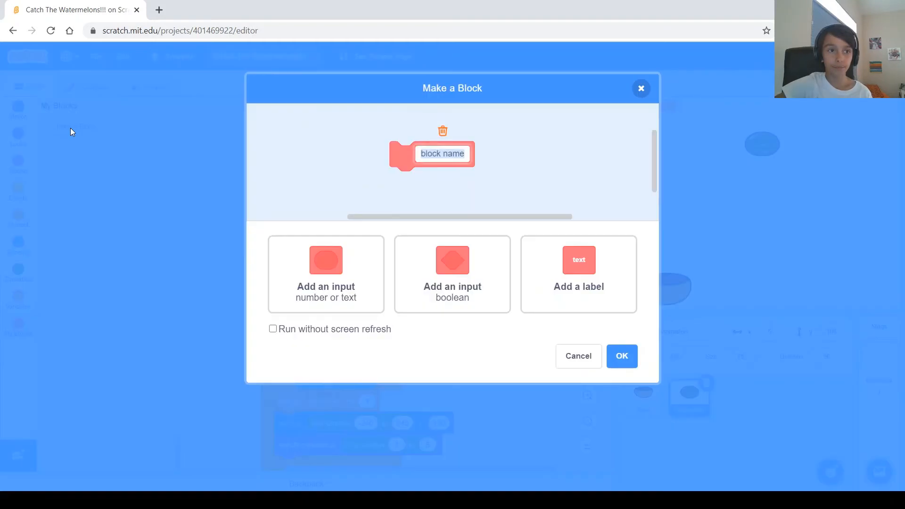
# Step: Name the new custom block 'show fruit' and confirm it
pyautogui.click(442, 153)
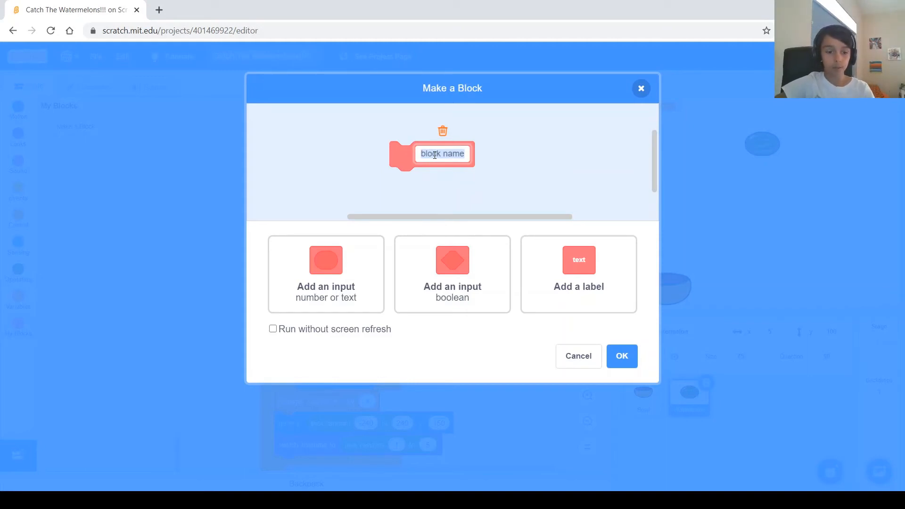
pyautogui.write('show fruit')
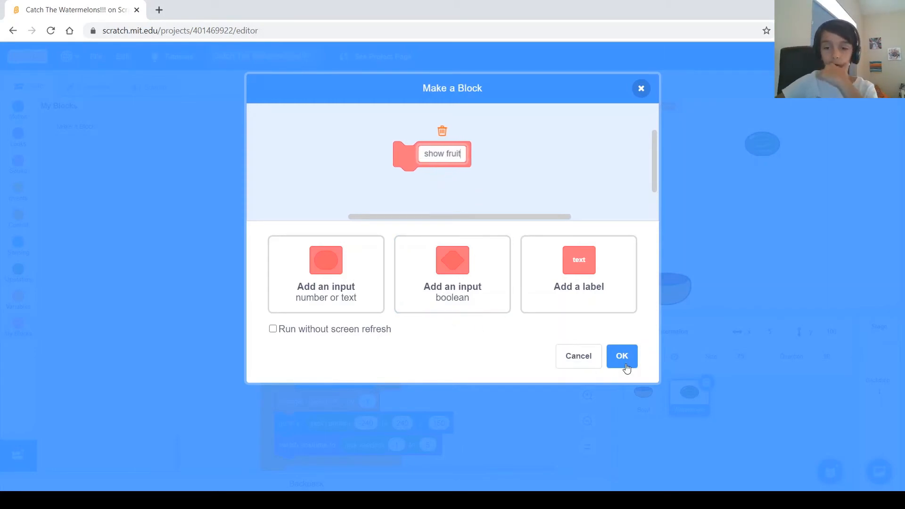
pyautogui.click(622, 357)
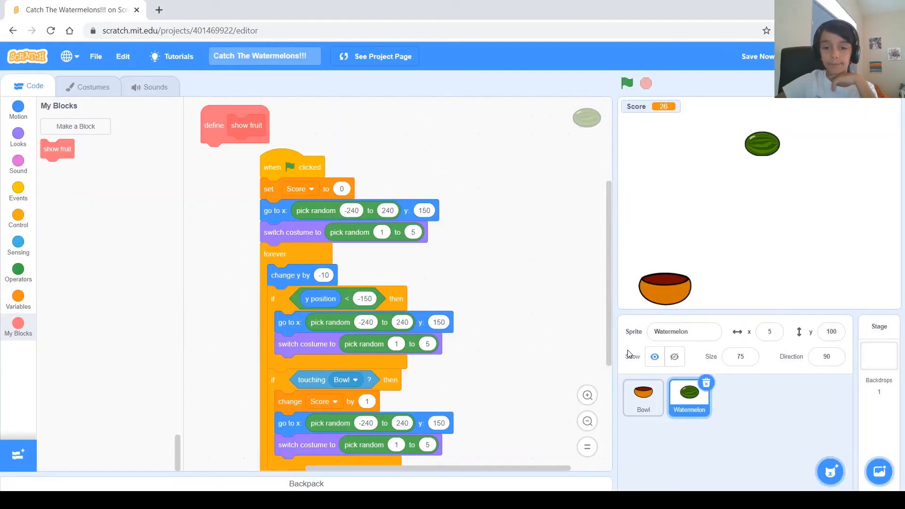
# Step: Park the show fruit definition aside and pull the go-to and costume blocks out of the script and first if
pyautogui.moveTo(235, 125); pyautogui.dragTo(369, 148)
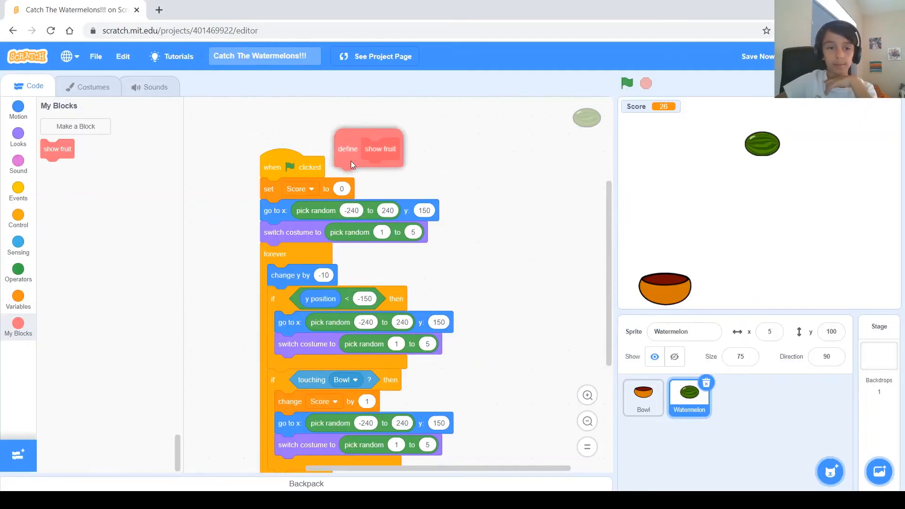
pyautogui.moveTo(370, 148); pyautogui.dragTo(508, 150)
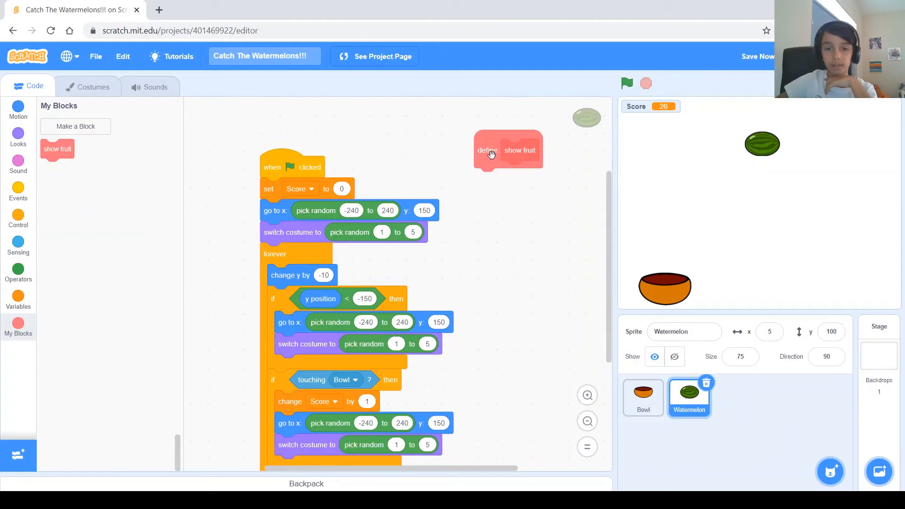
pyautogui.moveTo(492, 167)
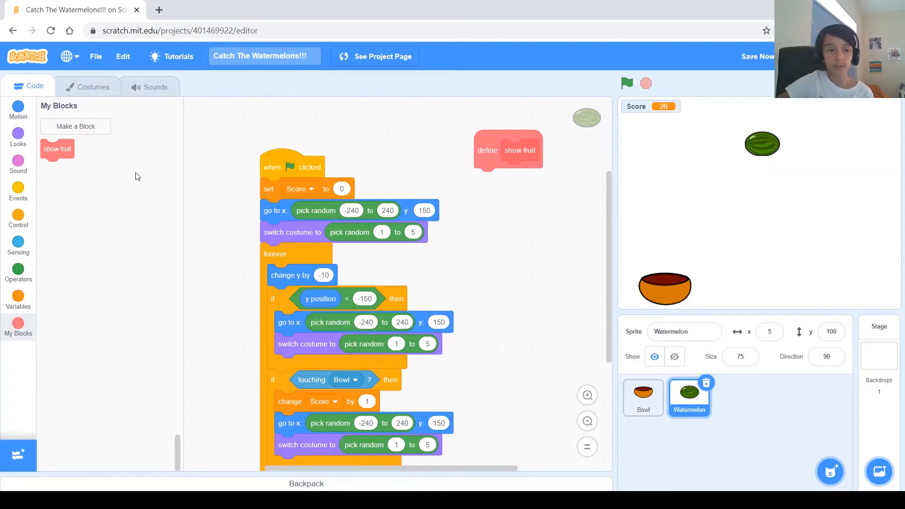
pyautogui.moveTo(58, 149); pyautogui.dragTo(157, 174)
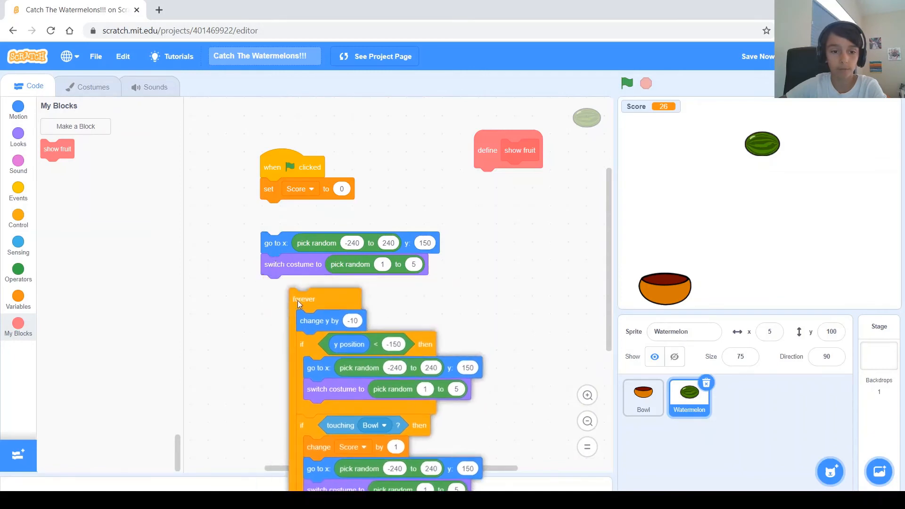
pyautogui.moveTo(275, 242); pyautogui.dragTo(489, 178)
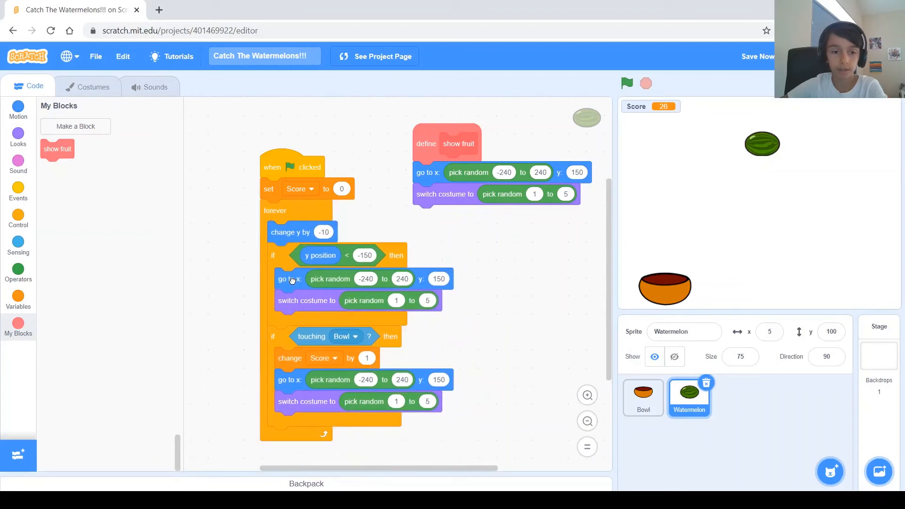
pyautogui.moveTo(291, 278); pyautogui.dragTo(82, 280)
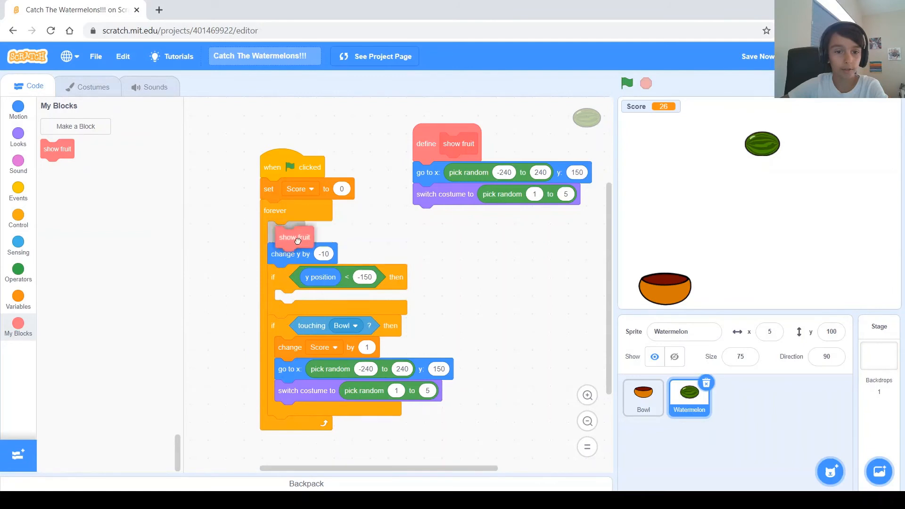
# Step: Call show fruit right after resetting Score and inside the first if branch
pyautogui.moveTo(294, 237); pyautogui.dragTo(152, 246)
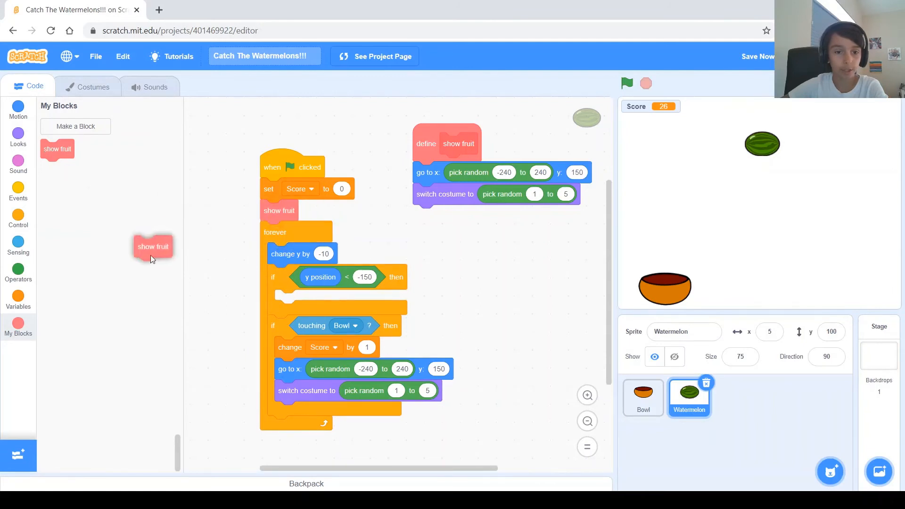
pyautogui.moveTo(153, 246); pyautogui.dragTo(297, 300)
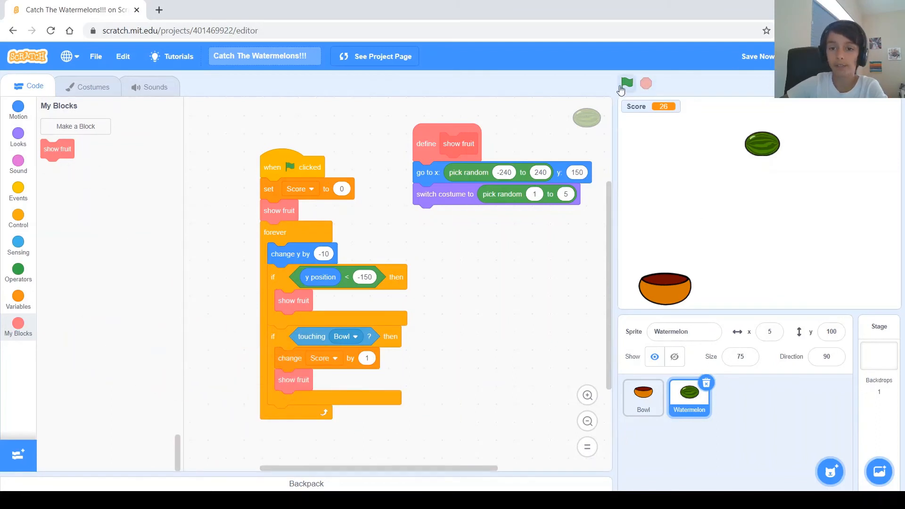
pyautogui.click(626, 84)
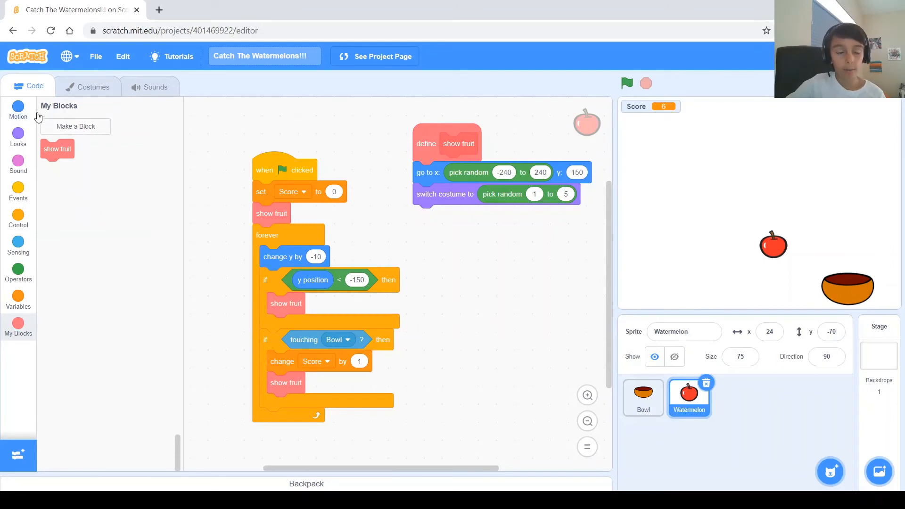
pyautogui.moveTo(251, 155)
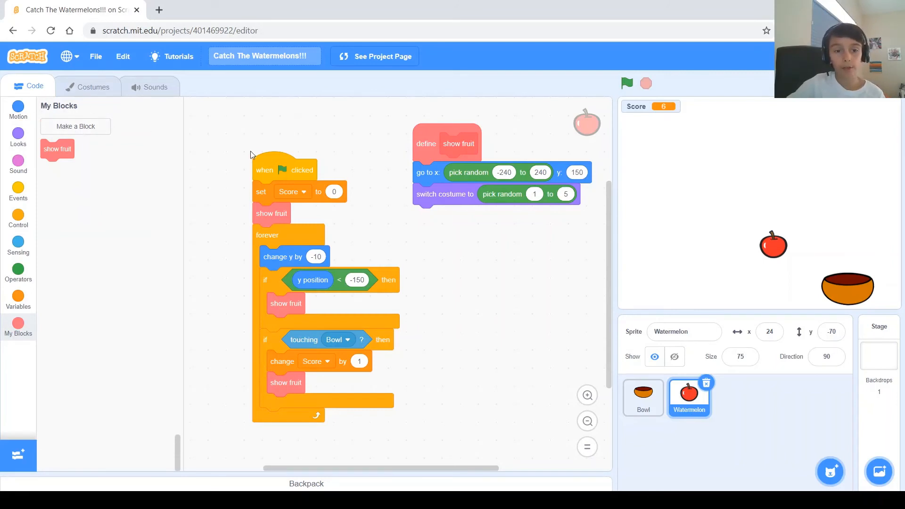
pyautogui.moveTo(299, 318)
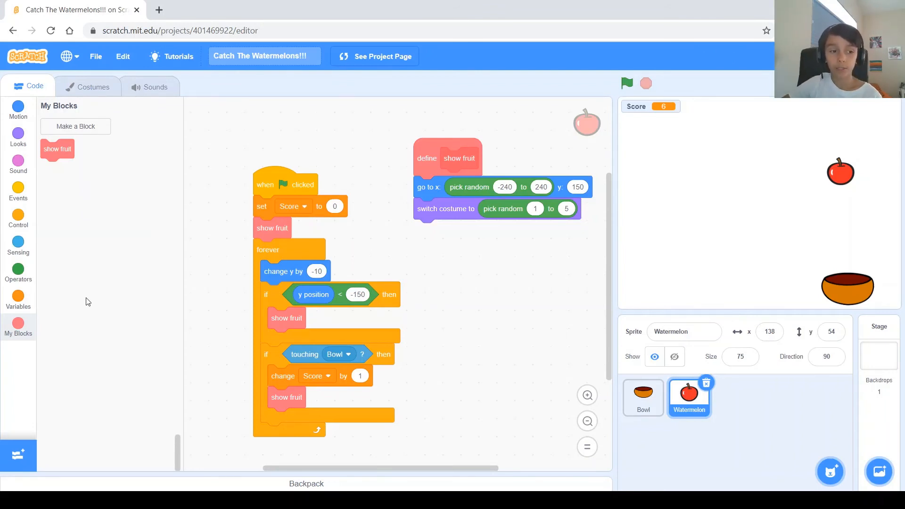
# Step: Create a global variable named speed from the Variables category
pyautogui.click(18, 301)
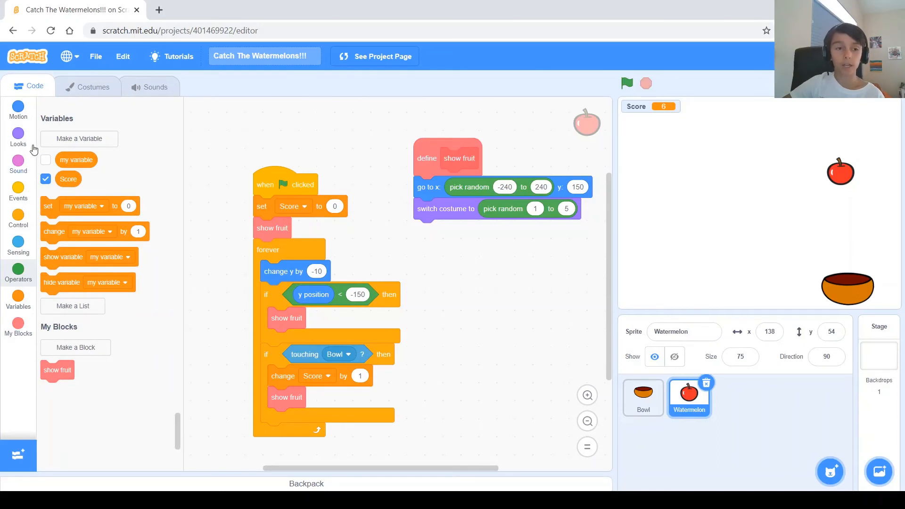
pyautogui.click(79, 139)
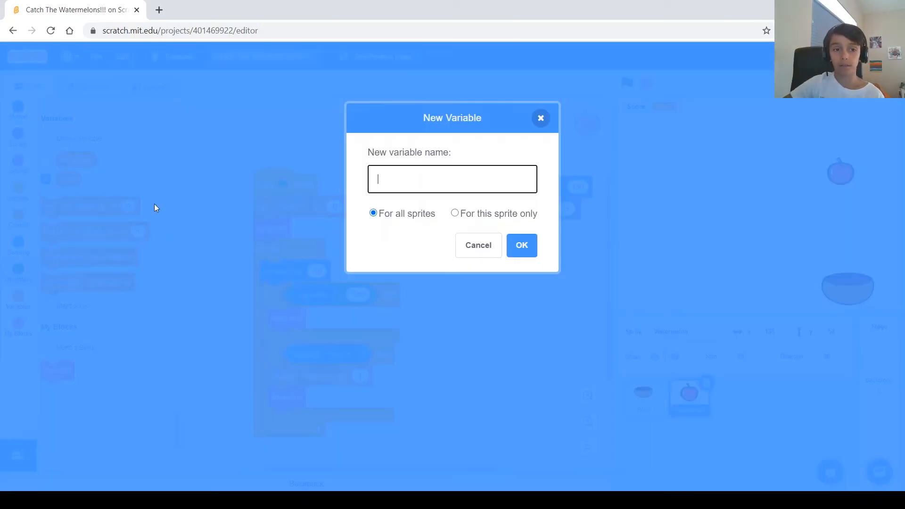
pyautogui.write('speed')
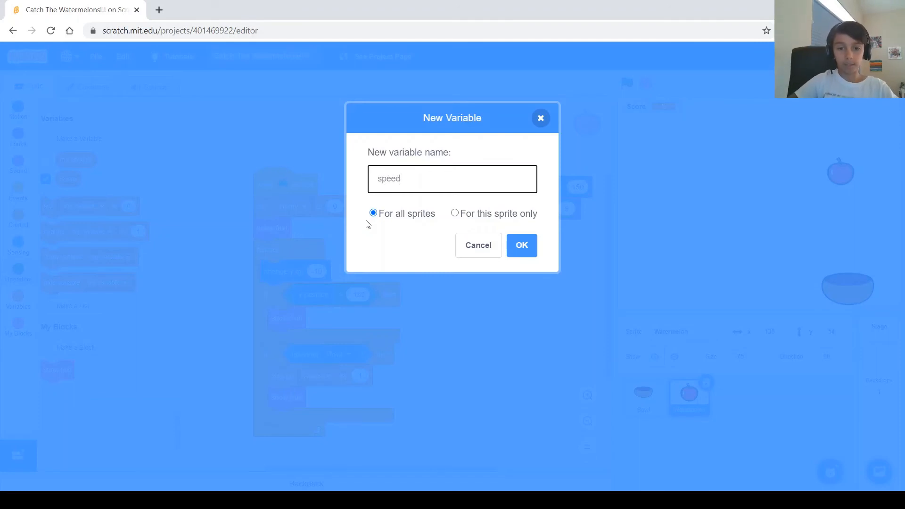
pyautogui.moveTo(524, 274)
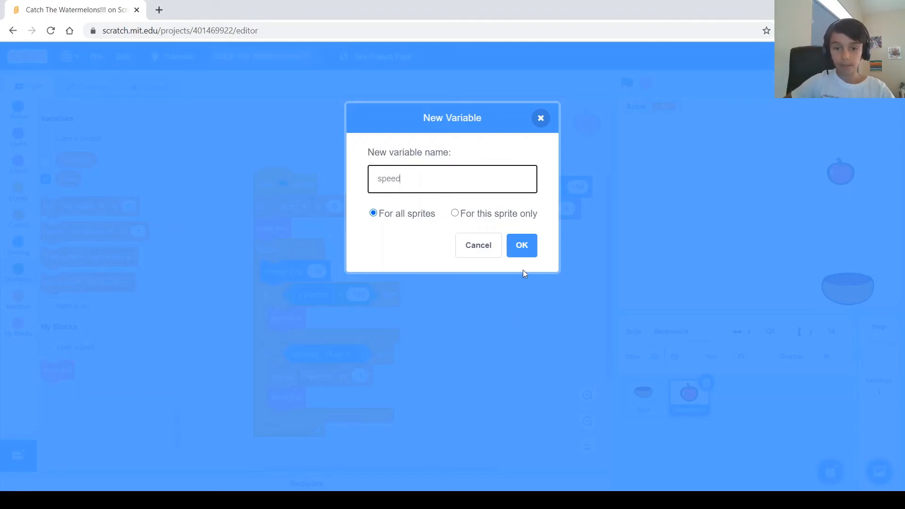
pyautogui.click(521, 245)
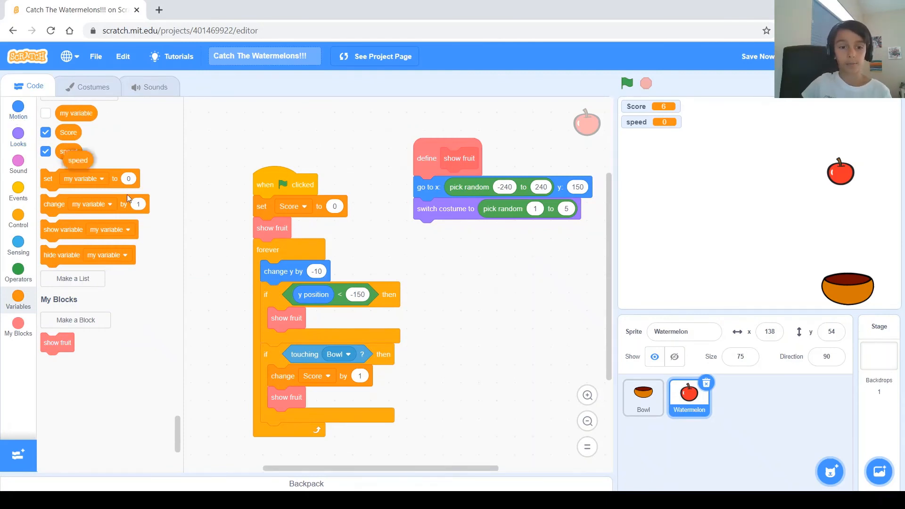
# Step: Use speed in the fruit's change y by block and add set speed to the end of show fruit
pyautogui.moveTo(76, 160); pyautogui.dragTo(322, 272)
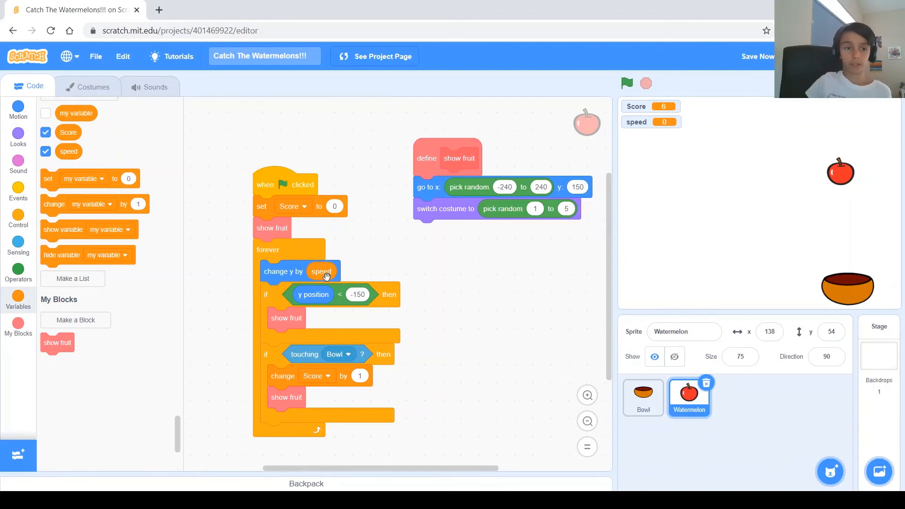
pyautogui.moveTo(57, 183)
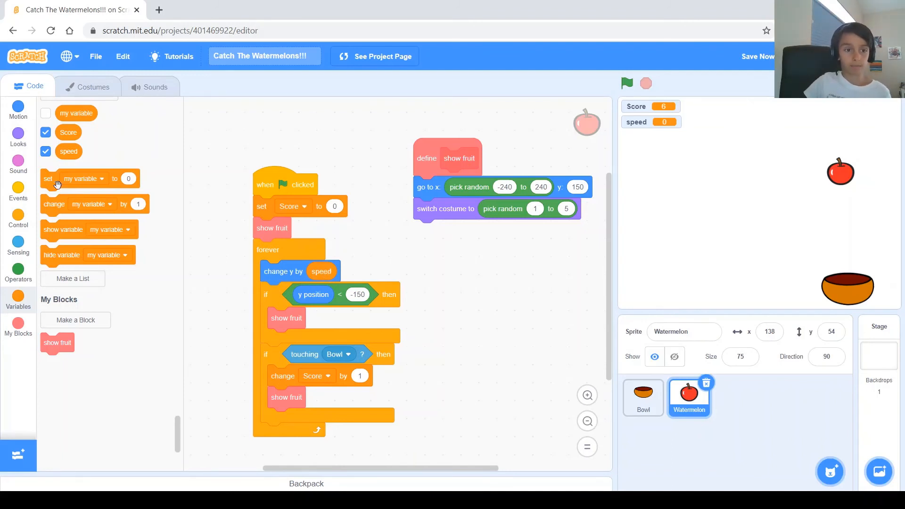
pyautogui.click(83, 178)
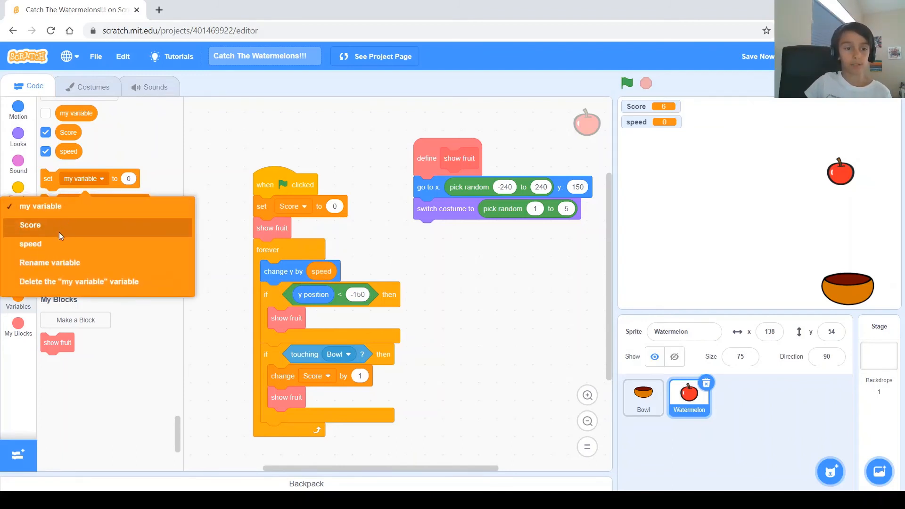
pyautogui.moveTo(46, 243)
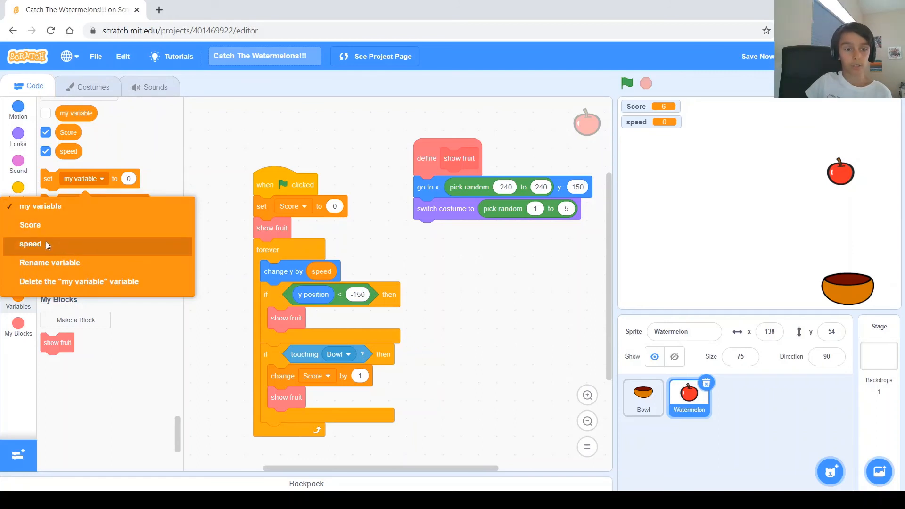
pyautogui.click(31, 243)
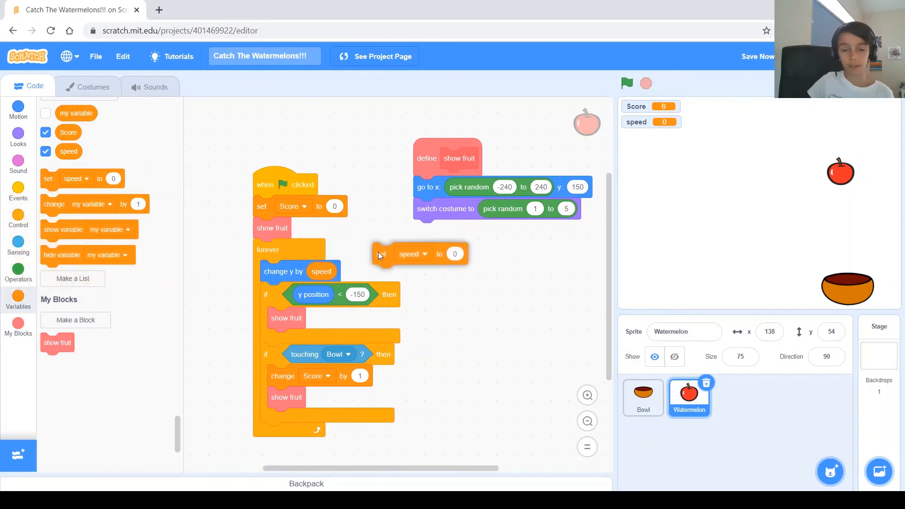
pyautogui.moveTo(408, 254); pyautogui.dragTo(453, 236)
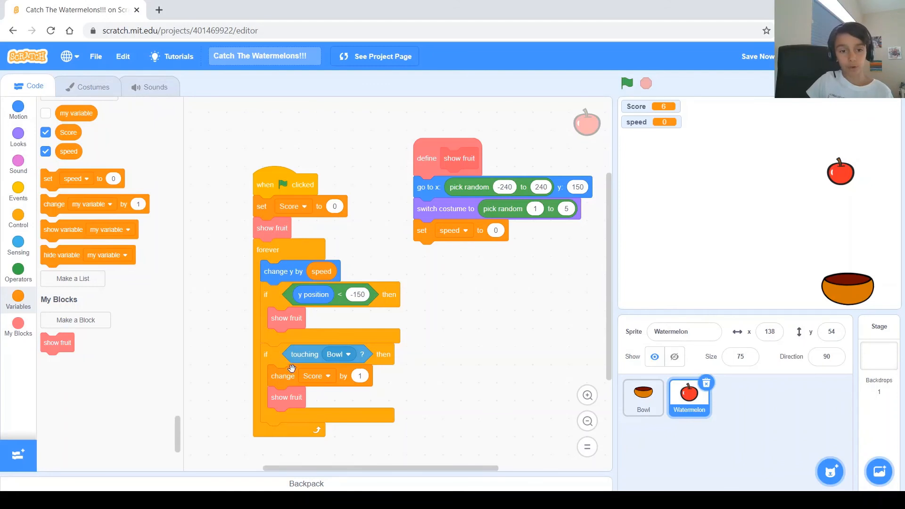
pyautogui.moveTo(279, 261)
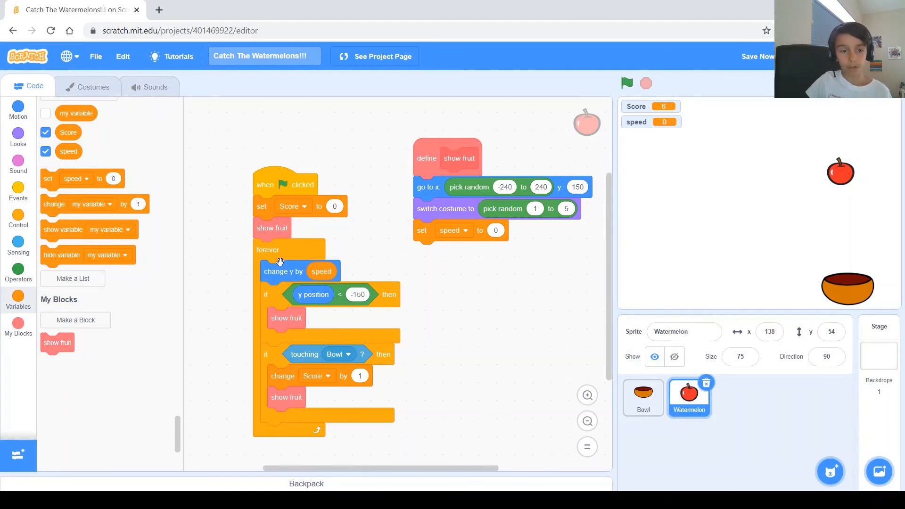
pyautogui.moveTo(414, 240)
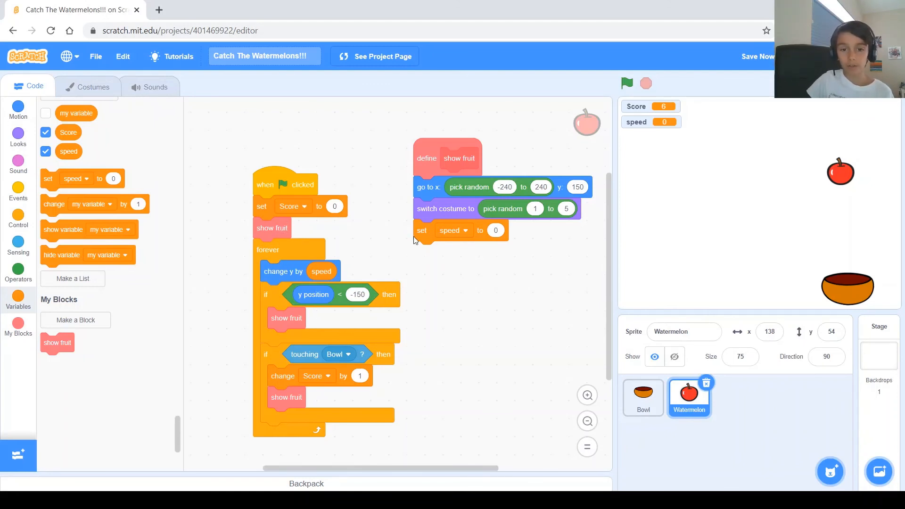
pyautogui.moveTo(498, 230)
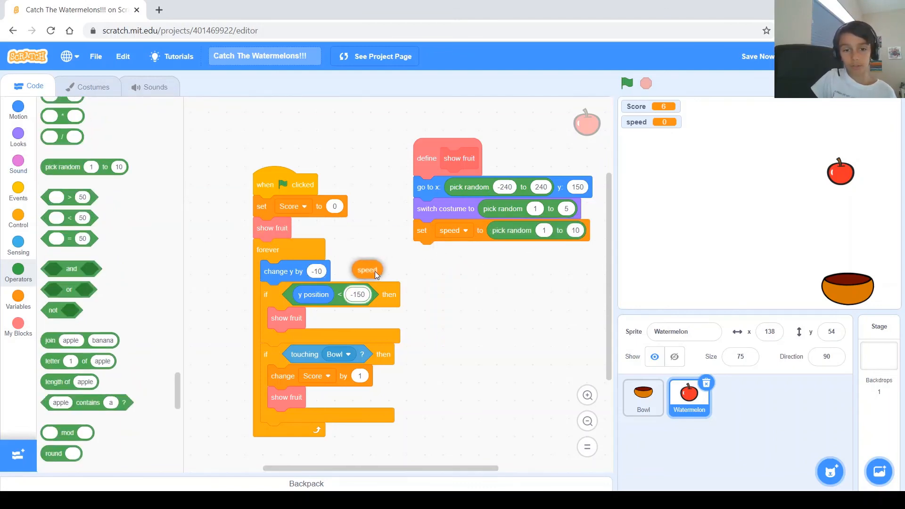
# Step: Restore speed in the falling block and set speed to pick random -15 to -5
pyautogui.moveTo(367, 270); pyautogui.dragTo(321, 272)
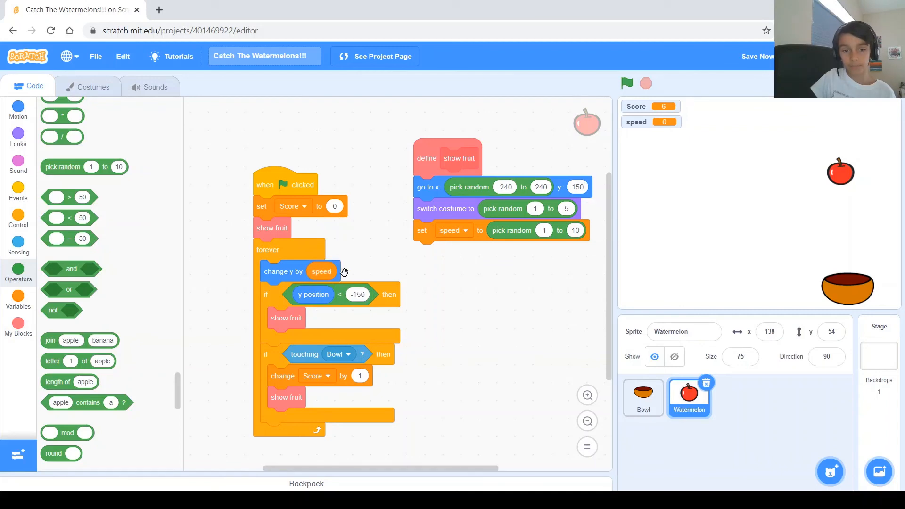
pyautogui.click(543, 230)
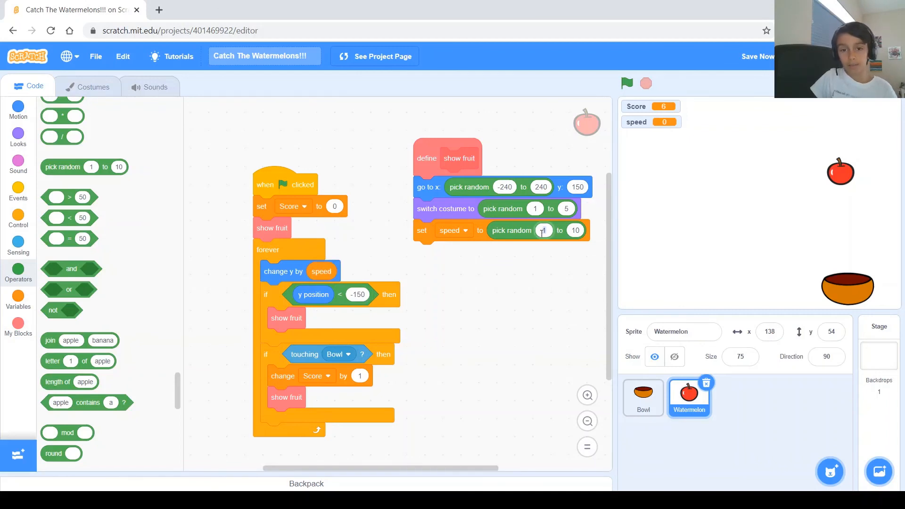
pyautogui.write('-15')
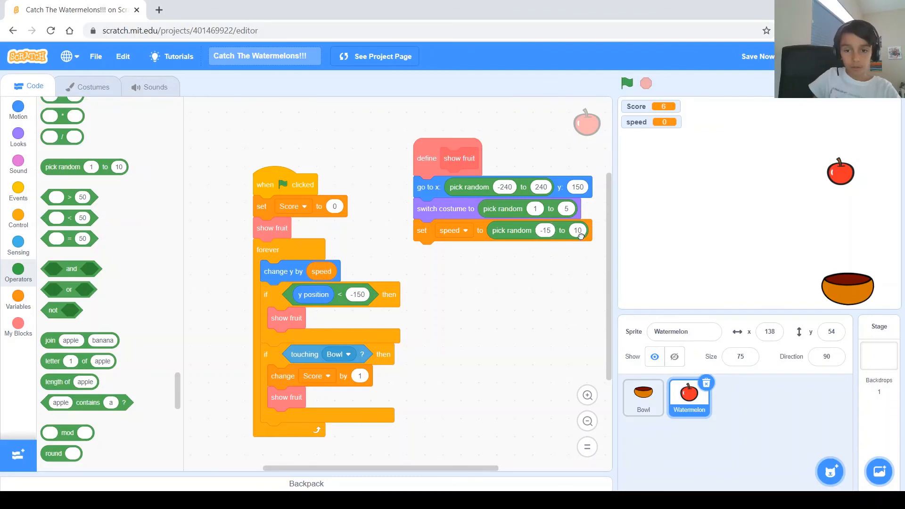
pyautogui.write('-5')
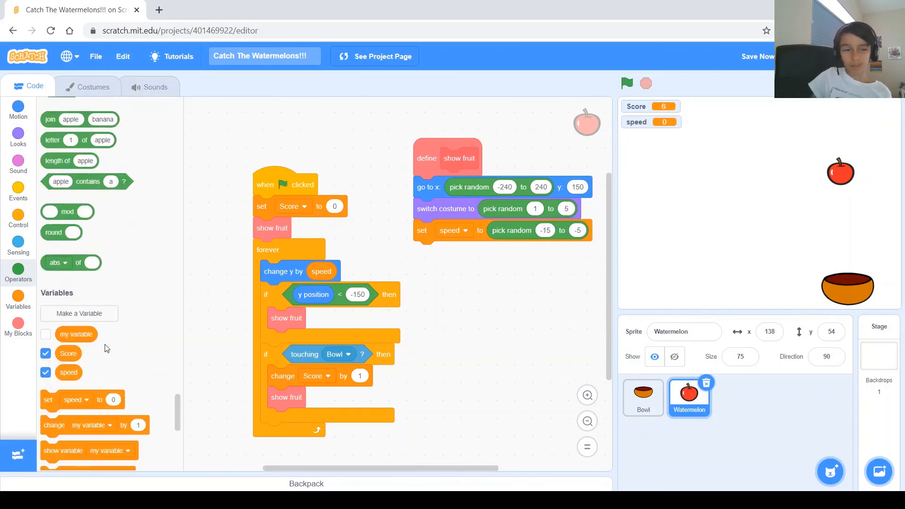
pyautogui.scroll(-3)
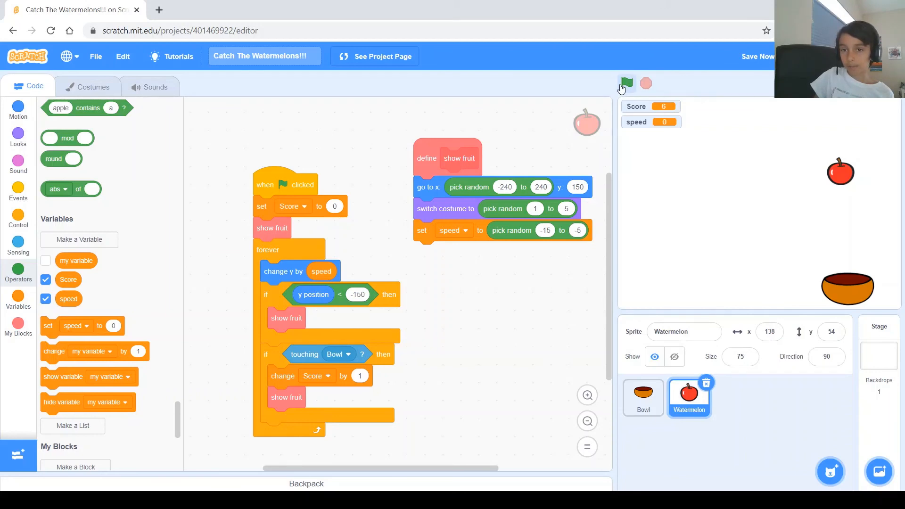
pyautogui.click(626, 83)
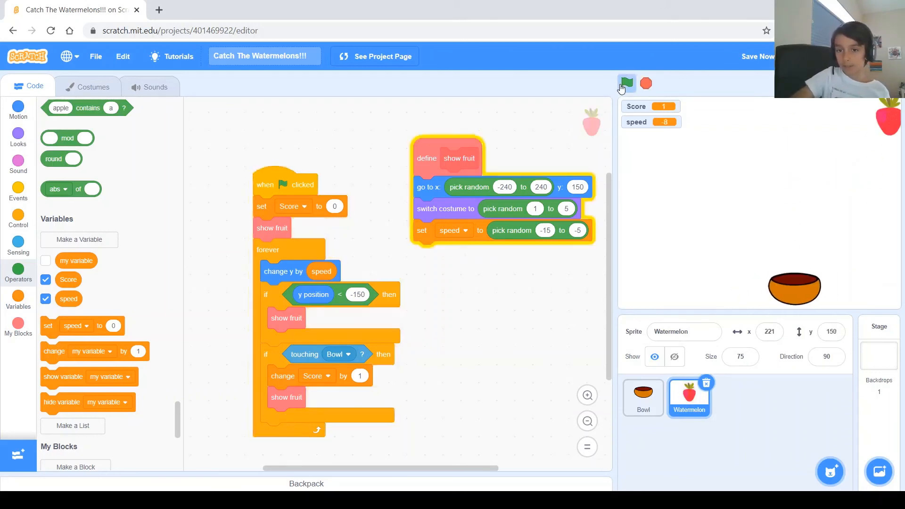
pyautogui.click(626, 83)
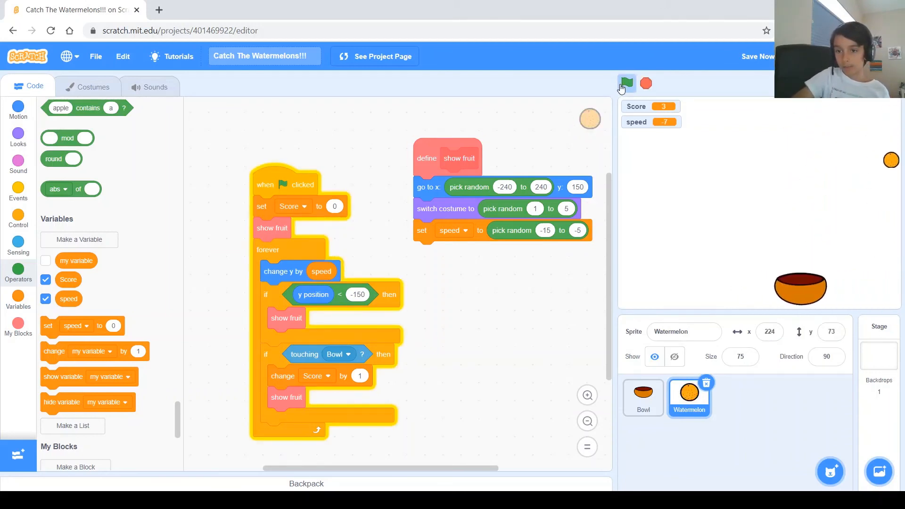
pyautogui.click(626, 83)
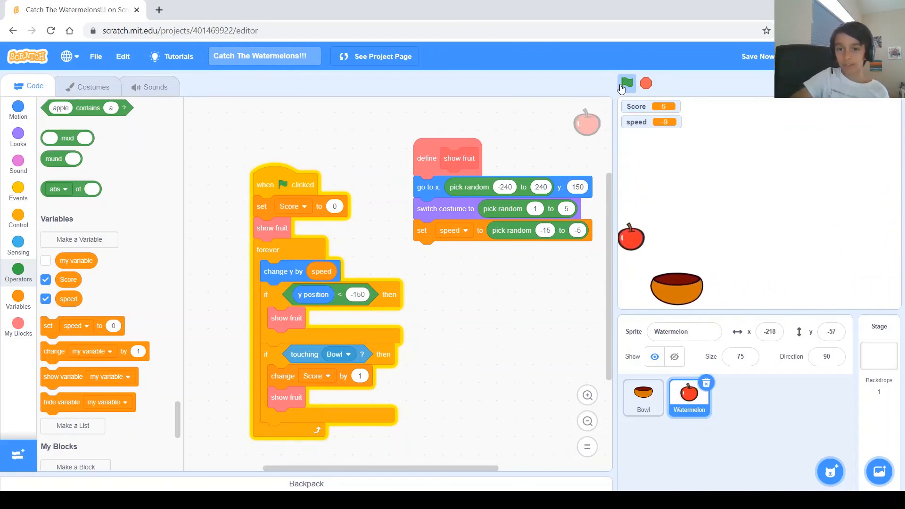
pyautogui.click(626, 83)
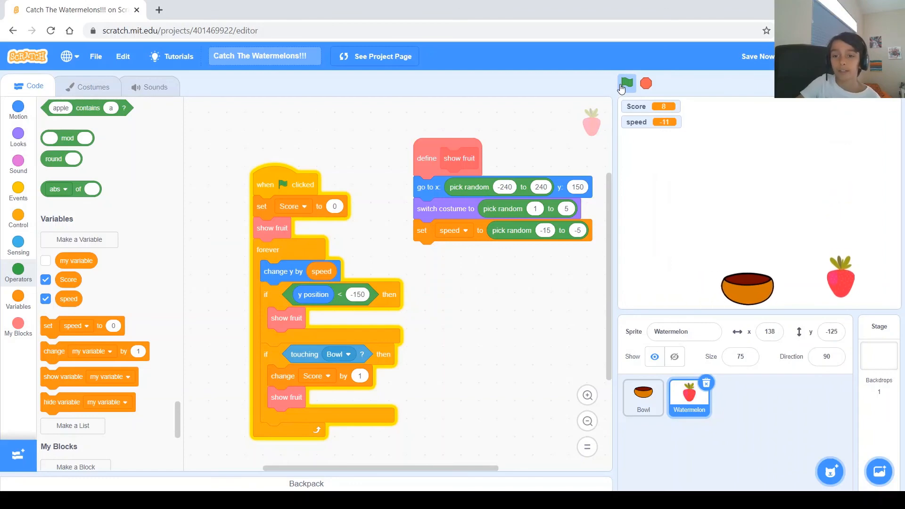
pyautogui.click(626, 83)
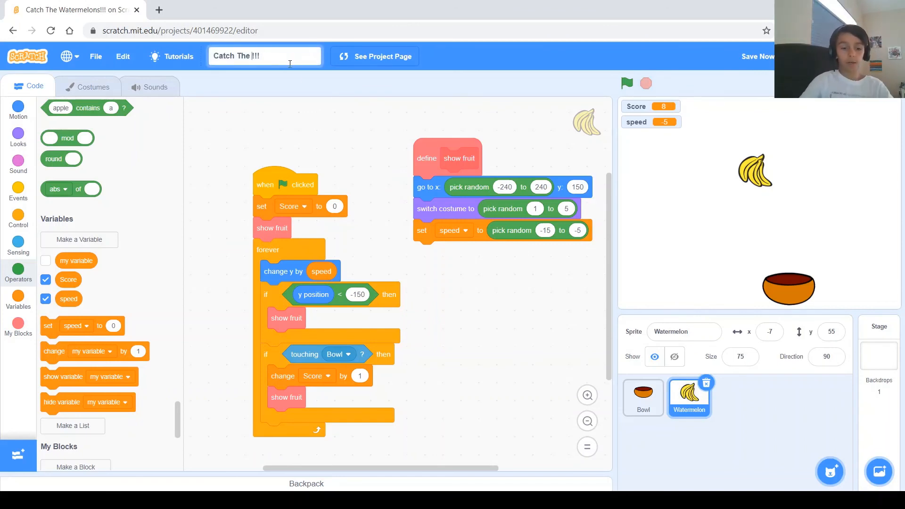
# Step: Retitle the project from Watermelons to Fruits, so far reading 'Catch The Fr!!!'
pyautogui.write('Fr')
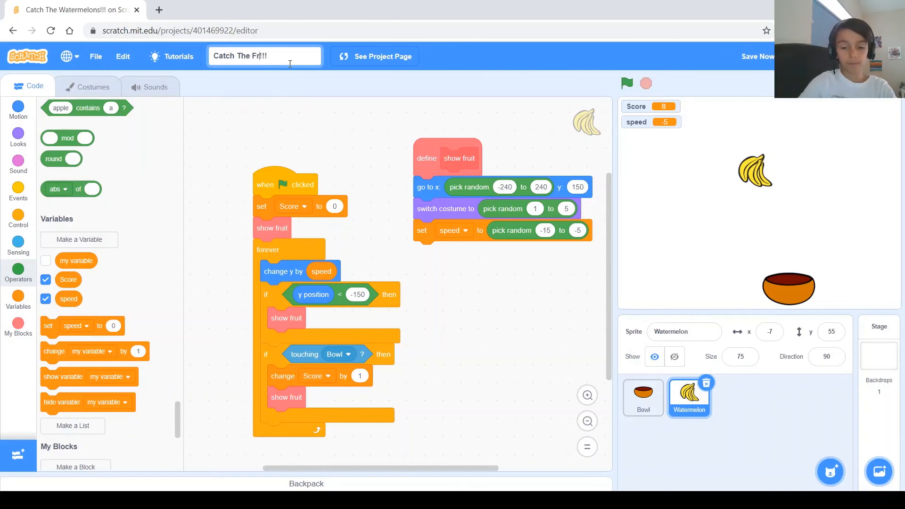